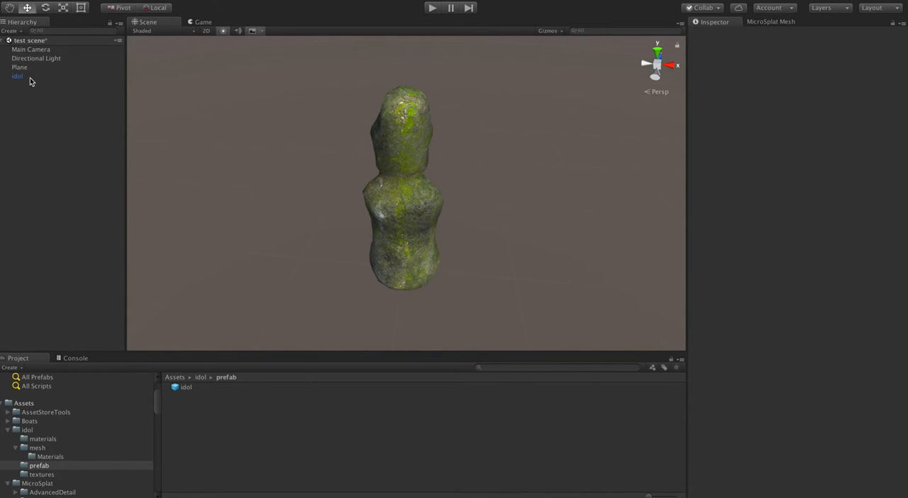
- Select 'idol' in the Hierarchy and orbit in close around its mossy rock surface
{"action": "left_click", "coordinate": [17, 77]}
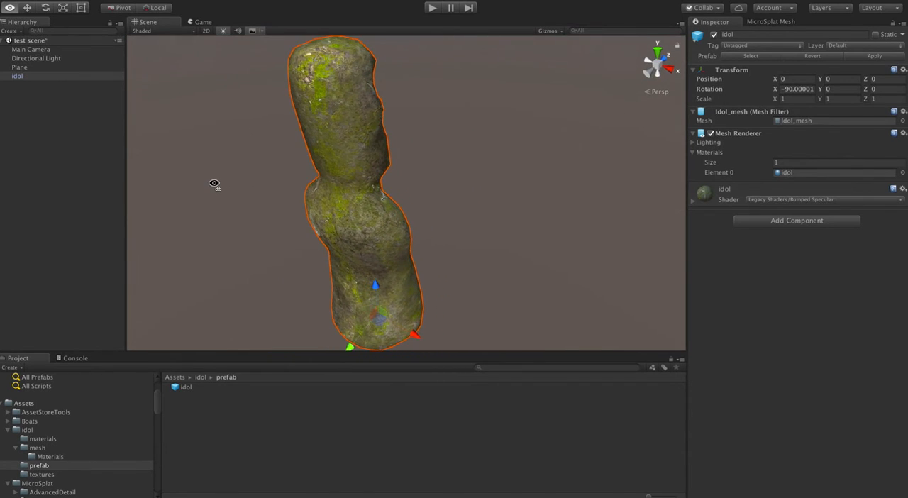
{"action": "left_click_drag", "start_coordinate": [216, 183], "coordinate": [278, 166]}
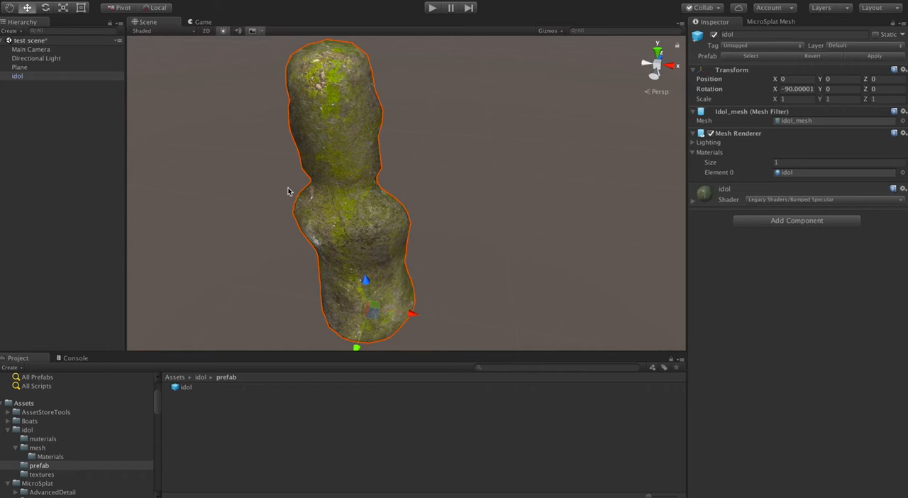
{"action": "mouse_move", "coordinate": [270, 179]}
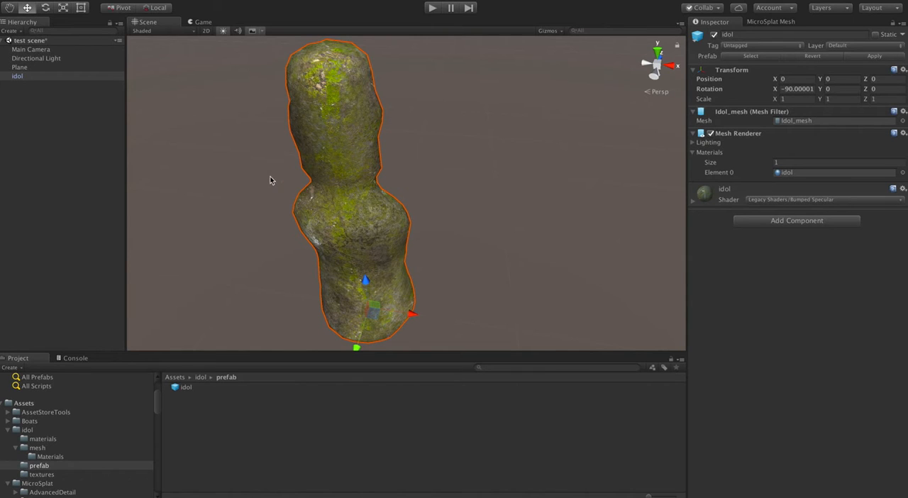
{"action": "mouse_move", "coordinate": [343, 201]}
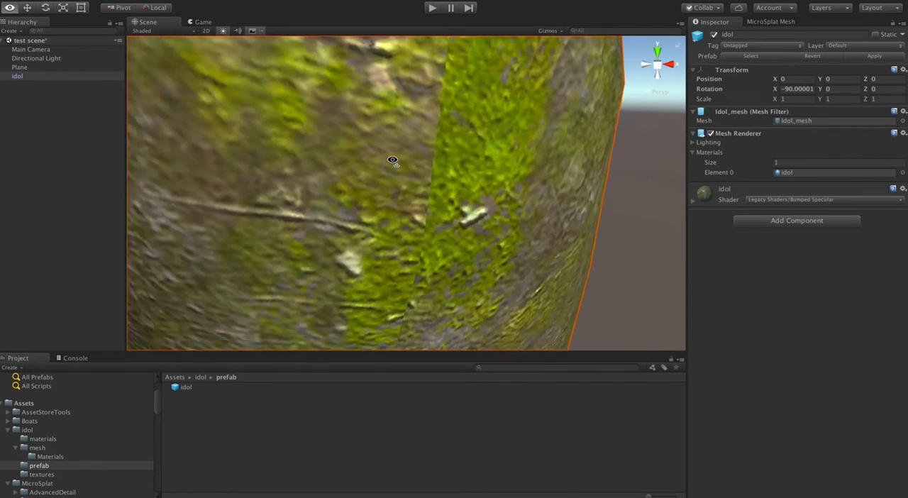
{"action": "left_click_drag", "start_coordinate": [391, 160], "coordinate": [329, 161]}
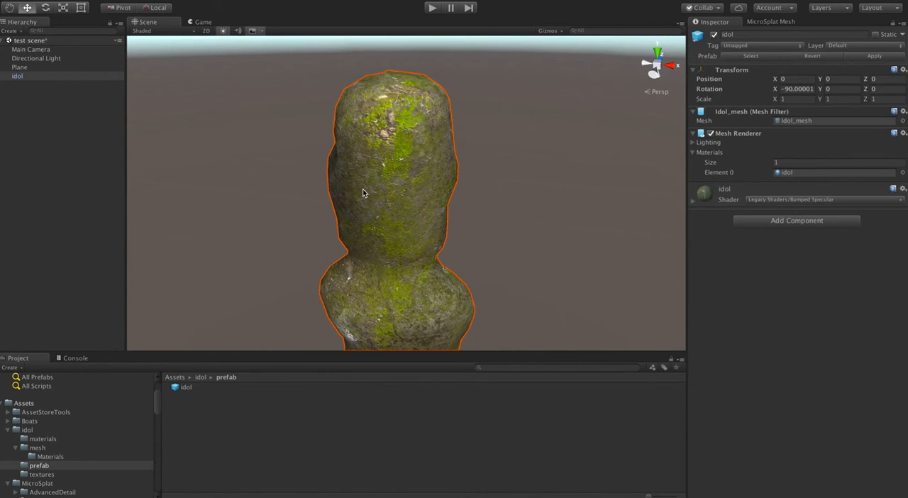
{"action": "mouse_move", "coordinate": [446, 168]}
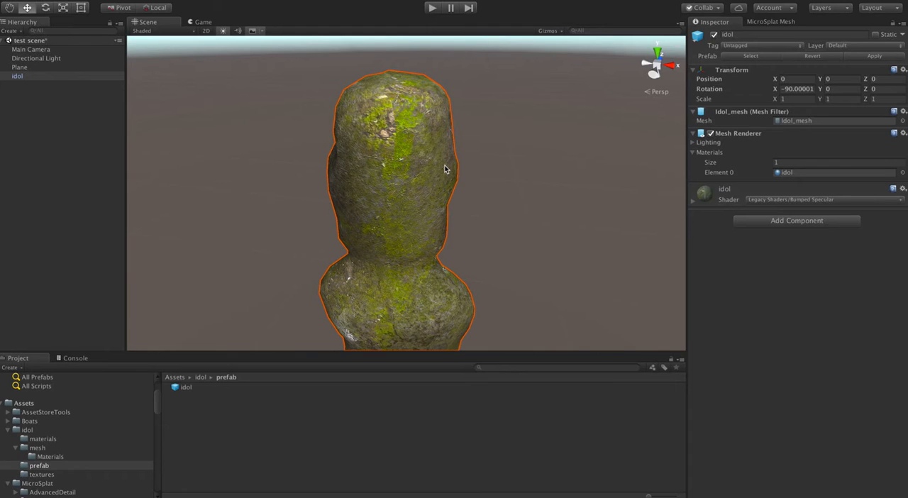
{"action": "mouse_move", "coordinate": [486, 176]}
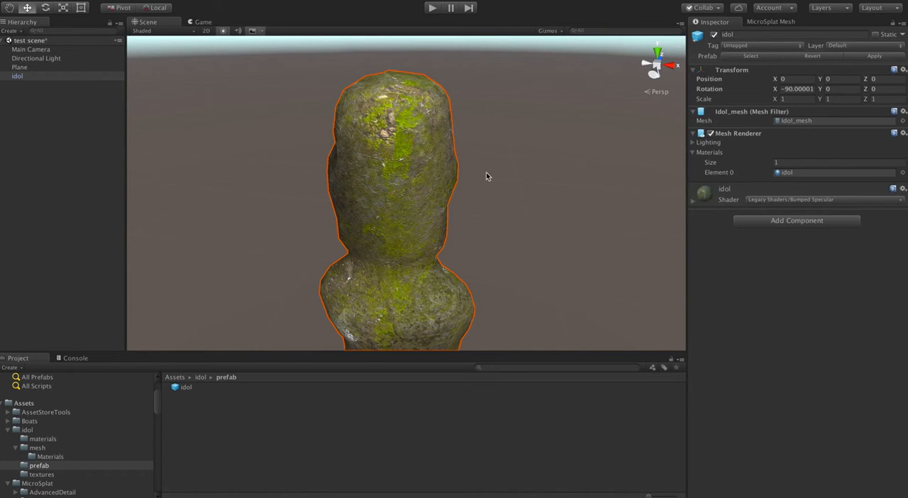
- Add a Micro Splat Mesh component to the idol and list its Shader Type options
{"action": "left_click", "coordinate": [797, 220]}
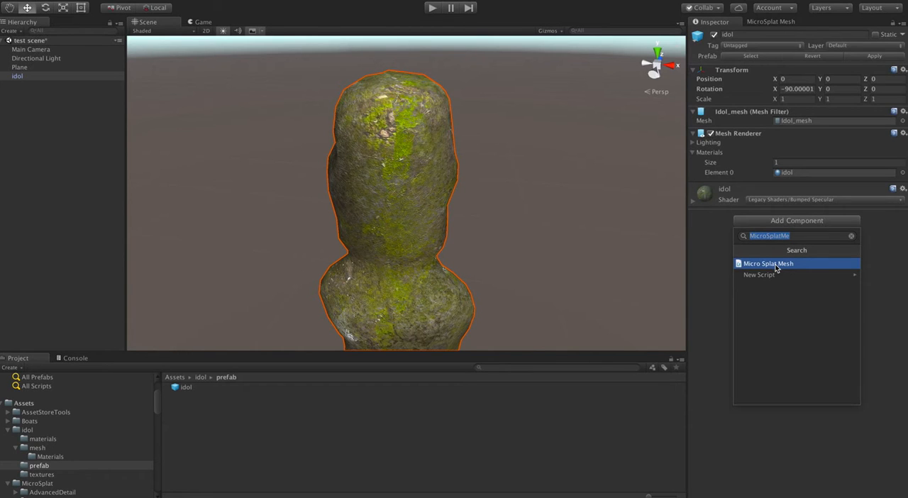
{"action": "left_click", "coordinate": [767, 264]}
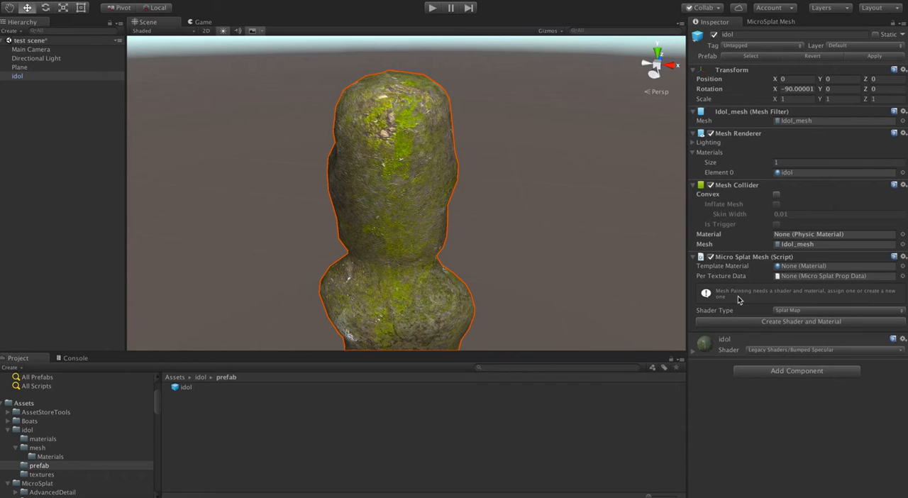
{"action": "mouse_move", "coordinate": [706, 315]}
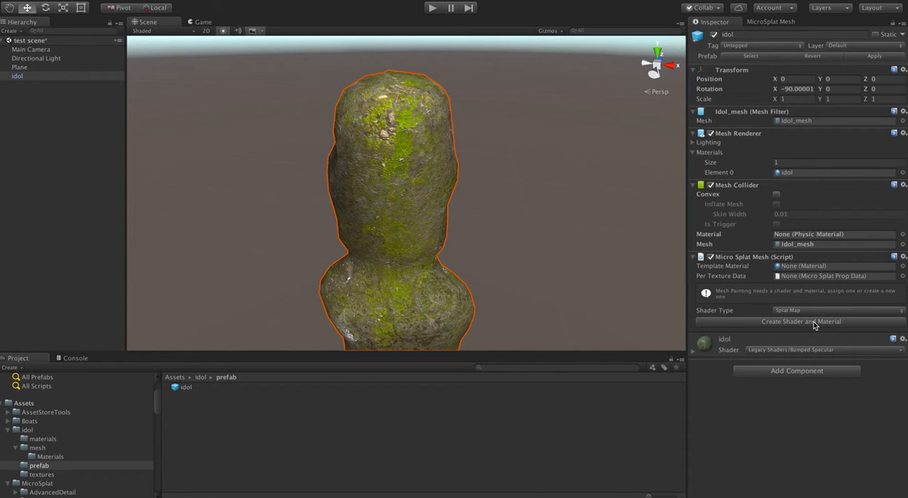
{"action": "left_click", "coordinate": [837, 309]}
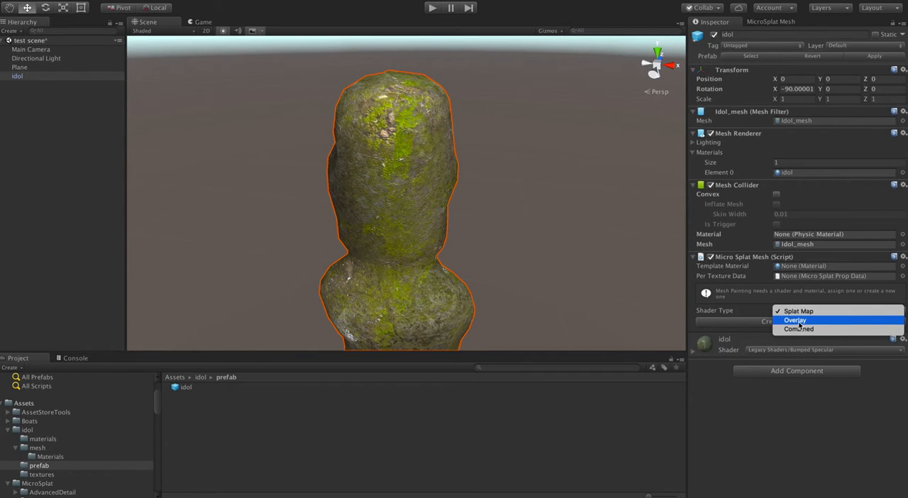
{"action": "mouse_move", "coordinate": [799, 329]}
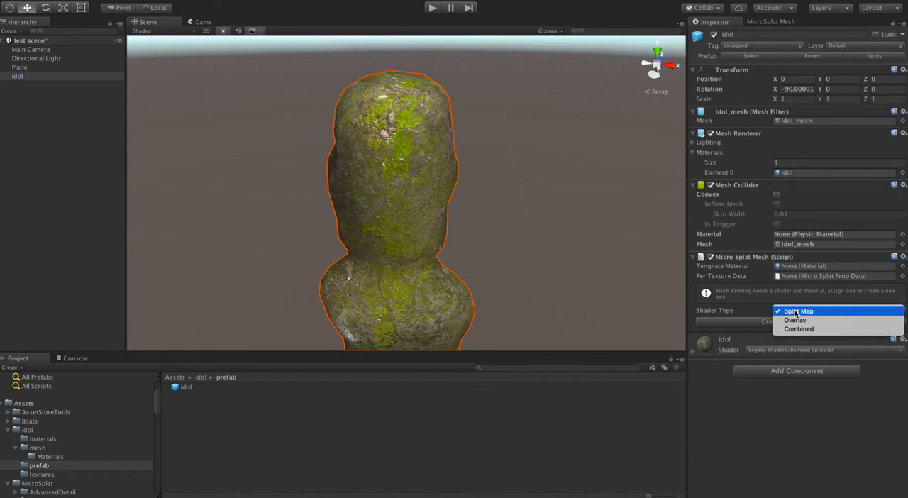
- Create a Splat Map shader and material for the idol, saved in the MeshDemo folder
{"action": "left_click", "coordinate": [799, 311]}
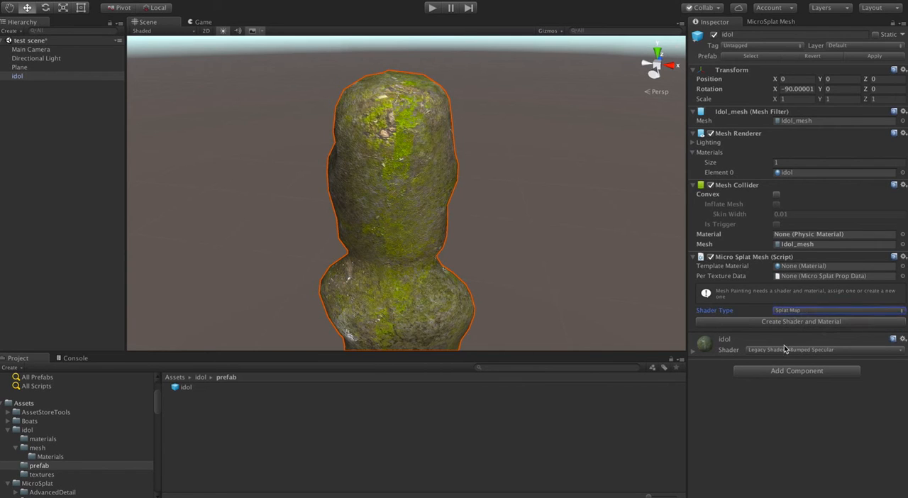
{"action": "mouse_move", "coordinate": [763, 378]}
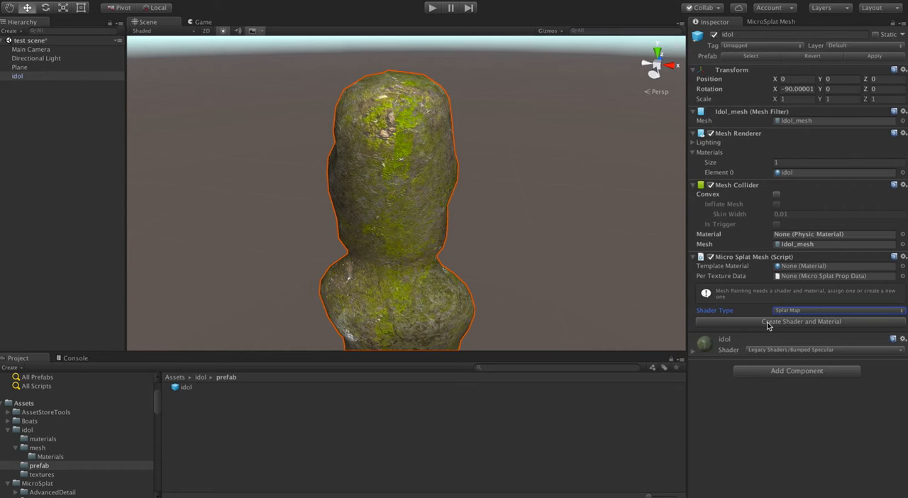
{"action": "left_click", "coordinate": [800, 320]}
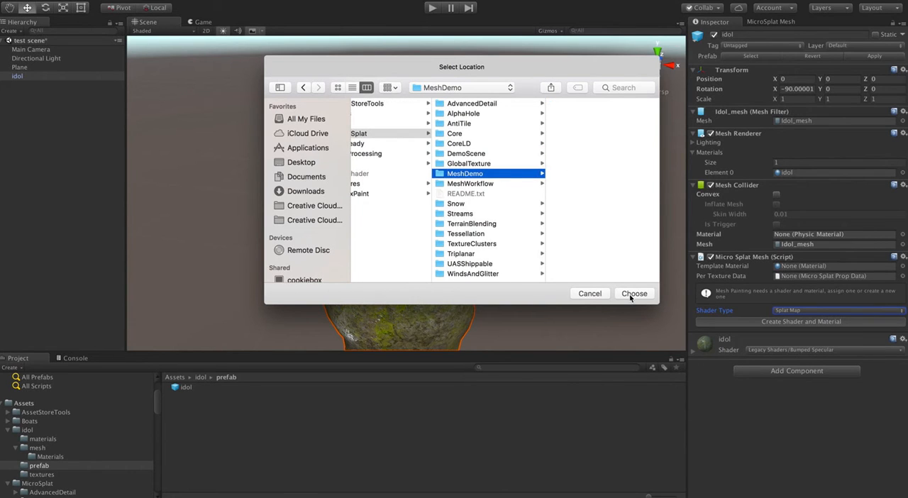
{"action": "left_click", "coordinate": [632, 292]}
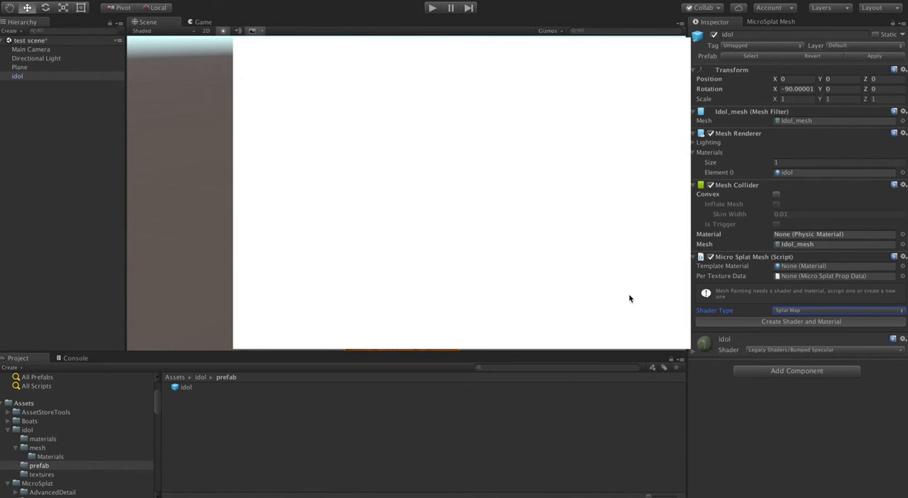
{"action": "left_click", "coordinate": [800, 320]}
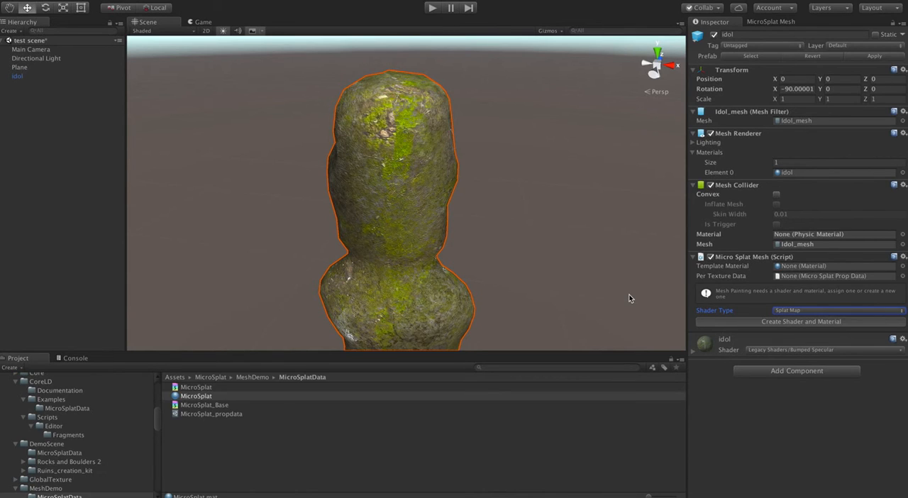
- Enable Mesh Workflow on the generated MicroSplat material
{"action": "left_click", "coordinate": [800, 320]}
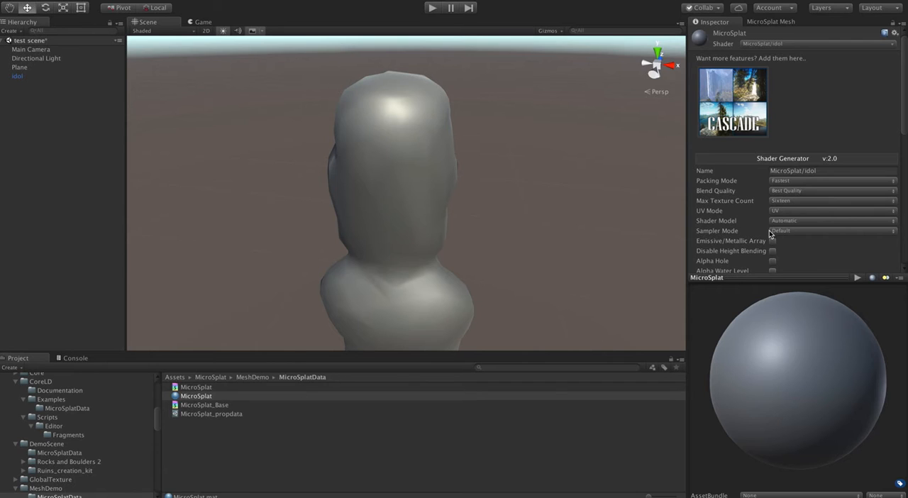
{"action": "scroll", "scroll_direction": "down", "scroll_amount": 3}
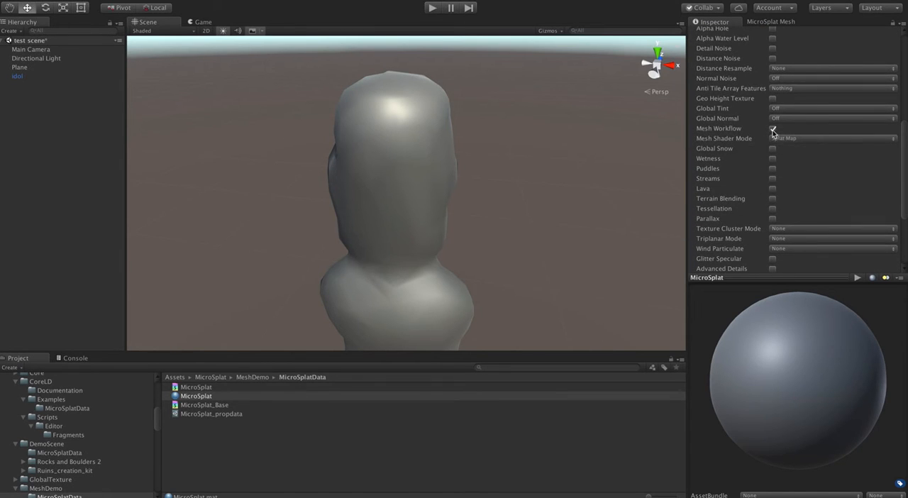
{"action": "left_click", "coordinate": [771, 128]}
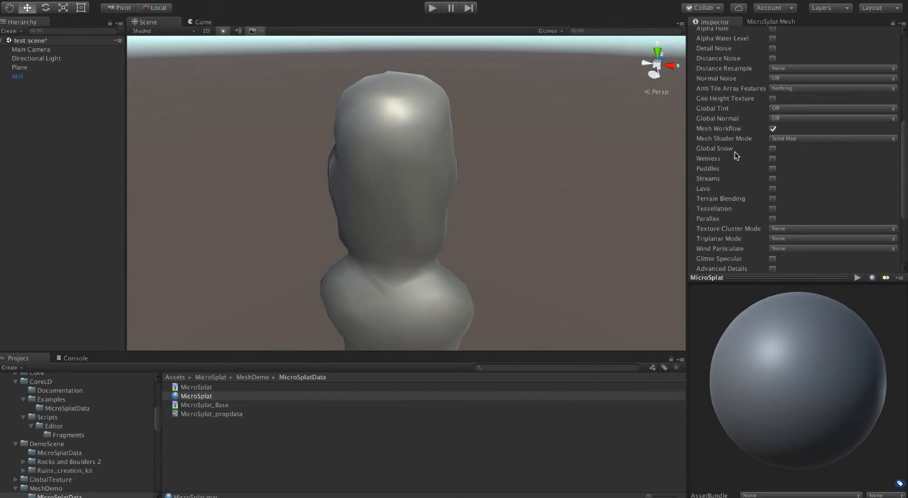
{"action": "scroll", "scroll_direction": "down", "scroll_amount": 3}
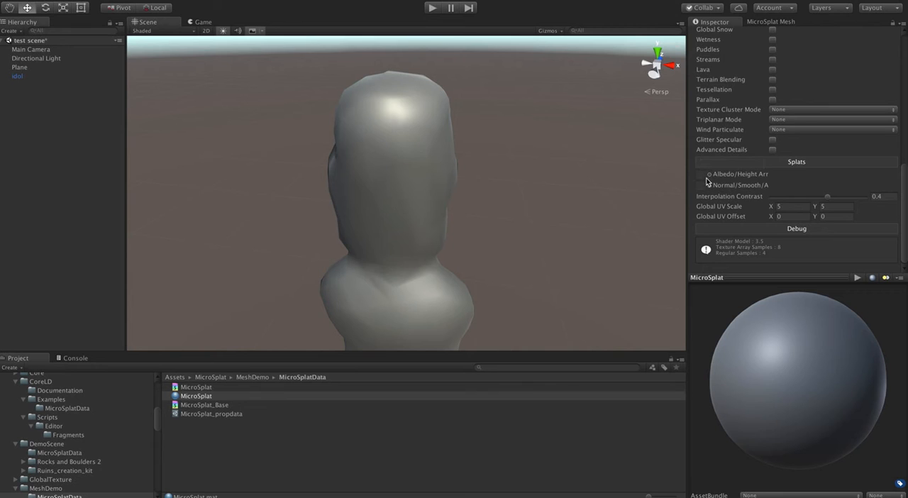
- Assign a diff_tarray rock texture array to the material's Albedo/Height Array slot
{"action": "left_click", "coordinate": [707, 173]}
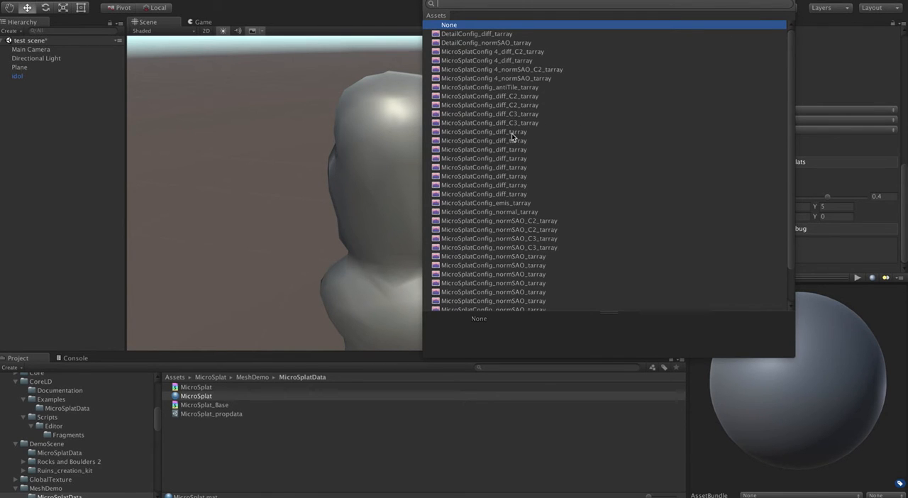
{"action": "left_click", "coordinate": [483, 132]}
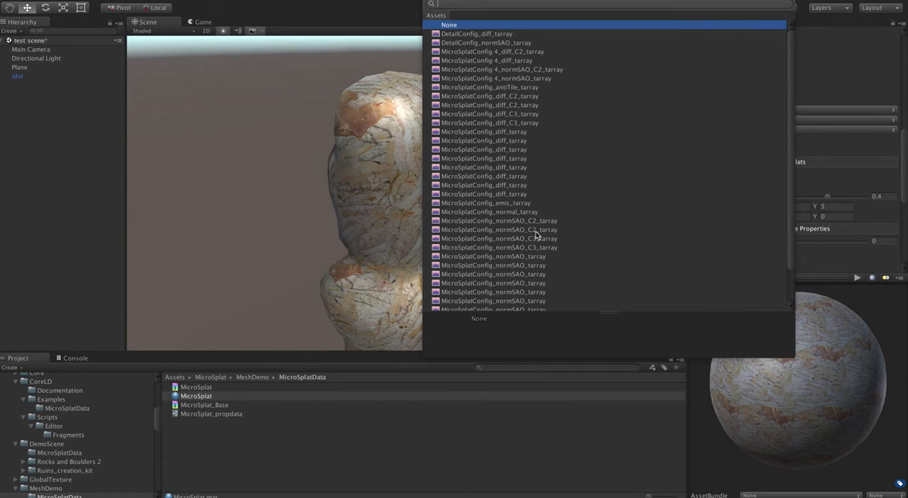
{"action": "left_click", "coordinate": [448, 24]}
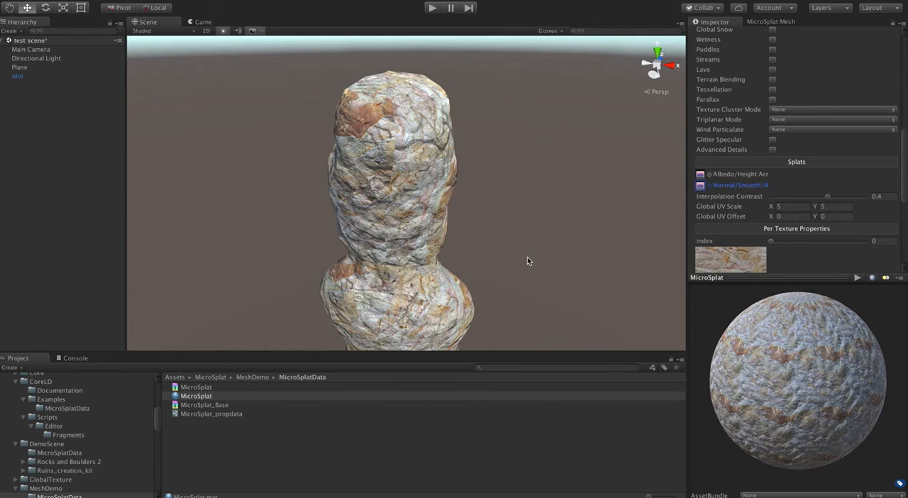
{"action": "mouse_move", "coordinate": [793, 205]}
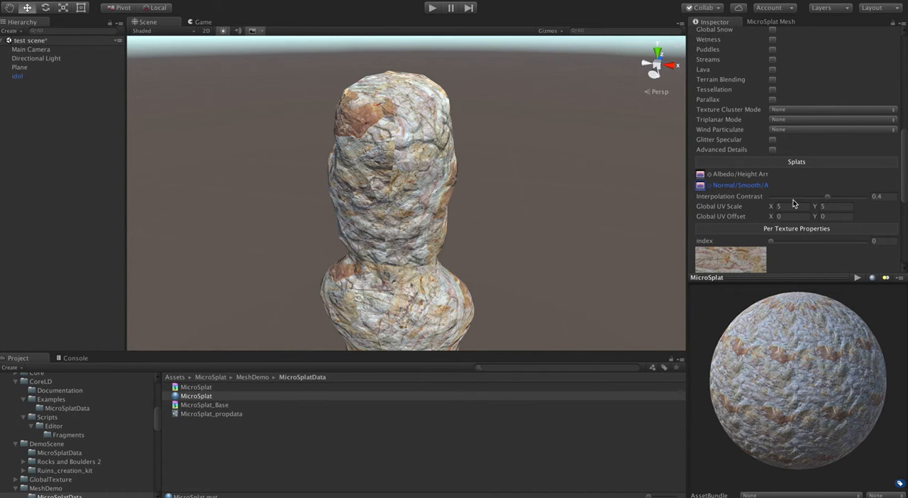
{"action": "left_click", "coordinate": [794, 207]}
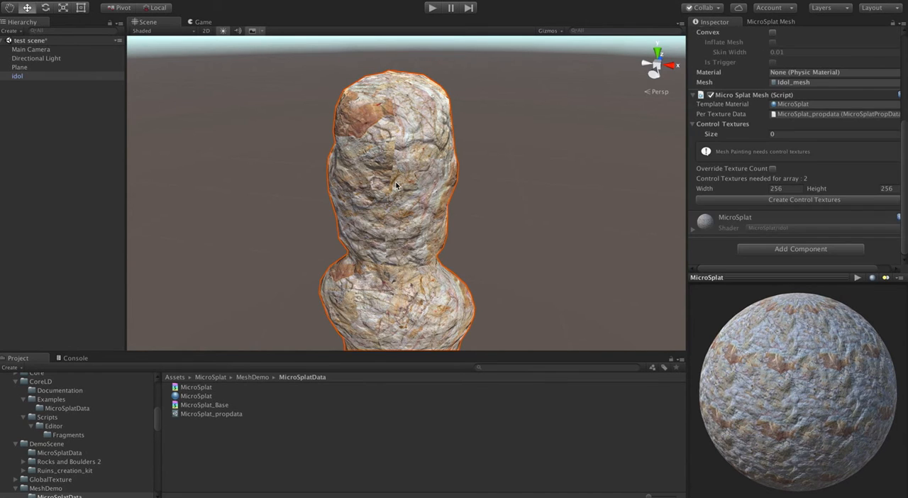
{"action": "mouse_move", "coordinate": [758, 180]}
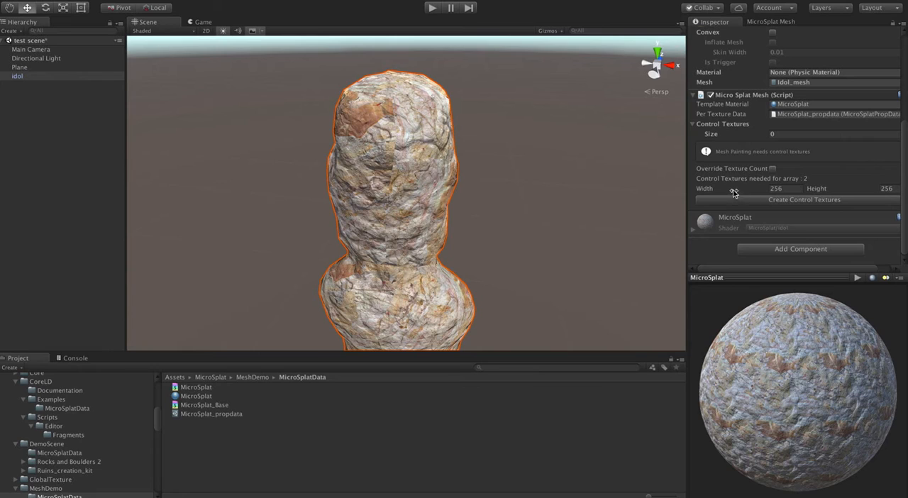
{"action": "mouse_move", "coordinate": [905, 191]}
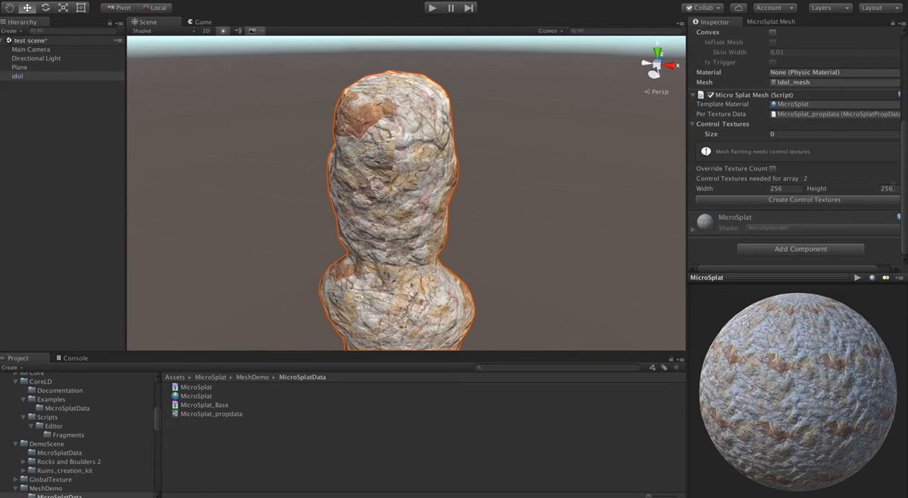
{"action": "mouse_move", "coordinate": [795, 200]}
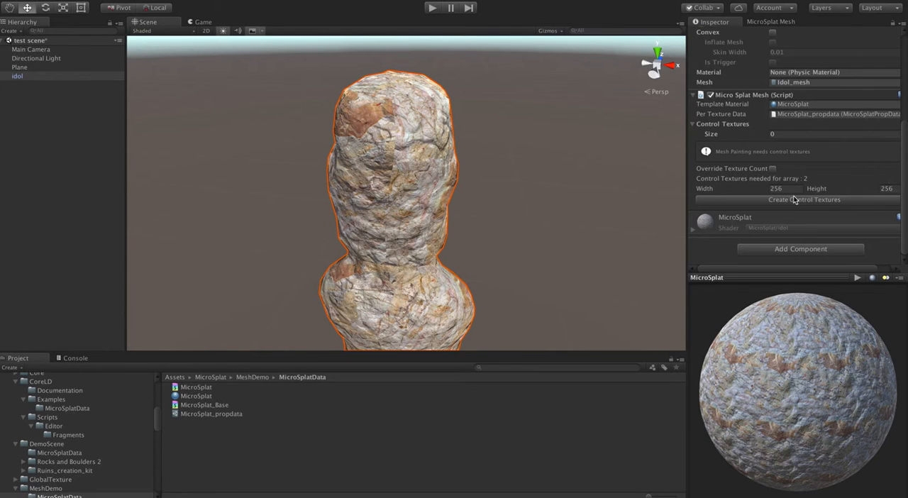
- Request 256×256 control textures from the Micro Splat Mesh component
{"action": "left_click", "coordinate": [803, 198]}
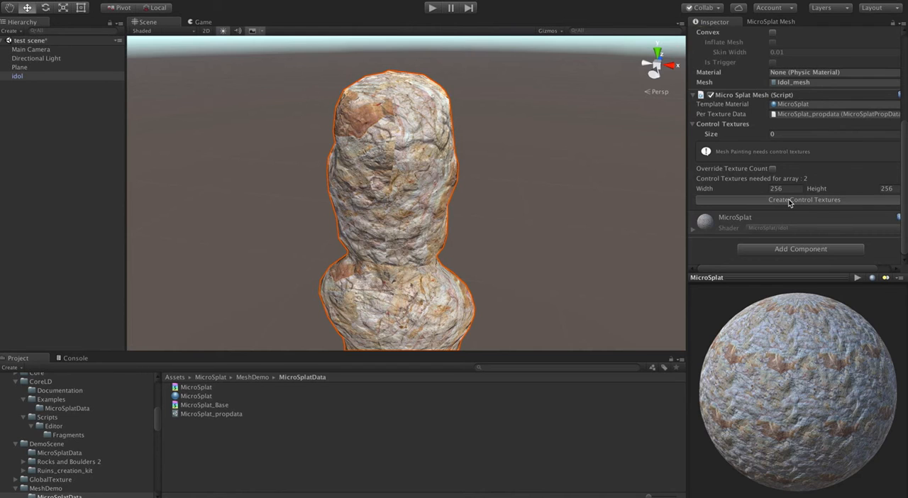
- Save idol_control0 and idol_control1 control textures into the MicroSplatData folder
{"action": "left_click", "coordinate": [804, 199]}
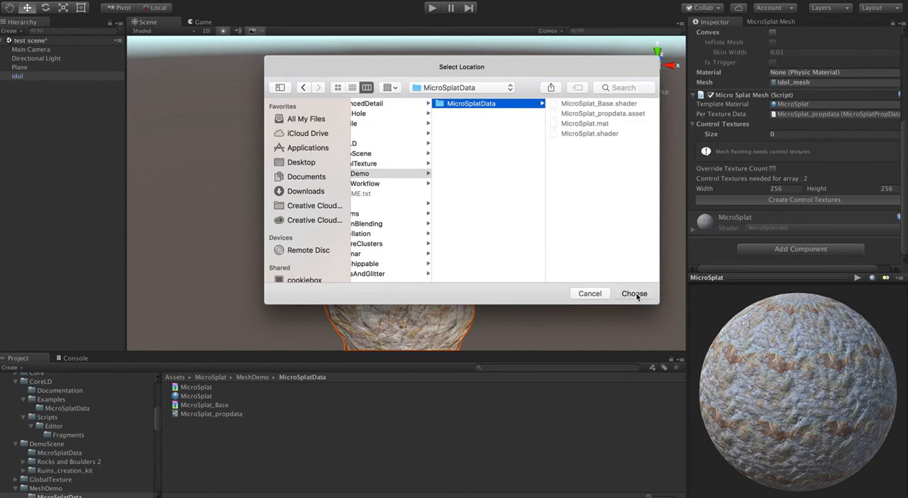
{"action": "left_click", "coordinate": [634, 292]}
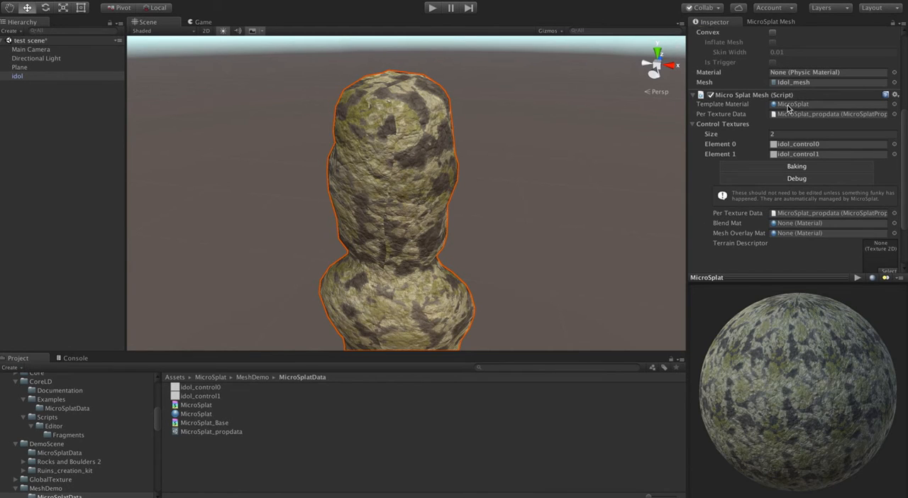
{"action": "mouse_move", "coordinate": [787, 116]}
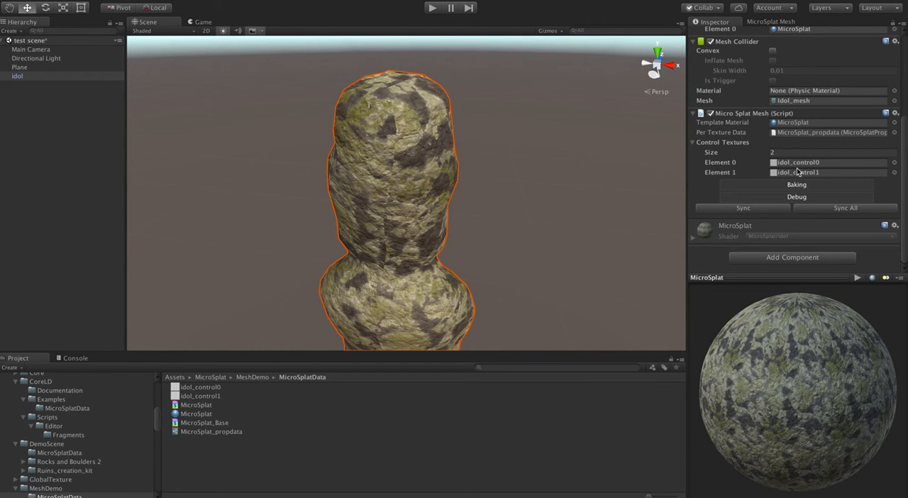
- Expand Baking, select the MicroSplat material and launch Window > MicroSplat > Mesh Painter
{"action": "left_click", "coordinate": [797, 184]}
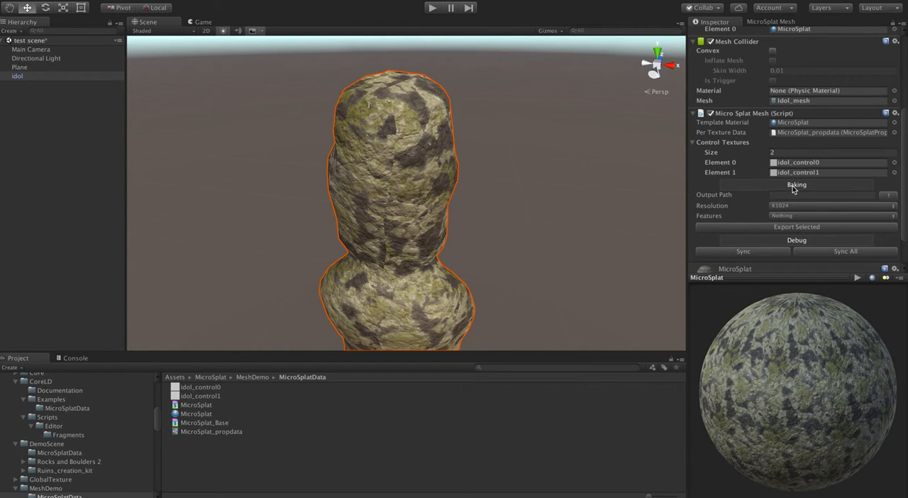
{"action": "left_click", "coordinate": [795, 184]}
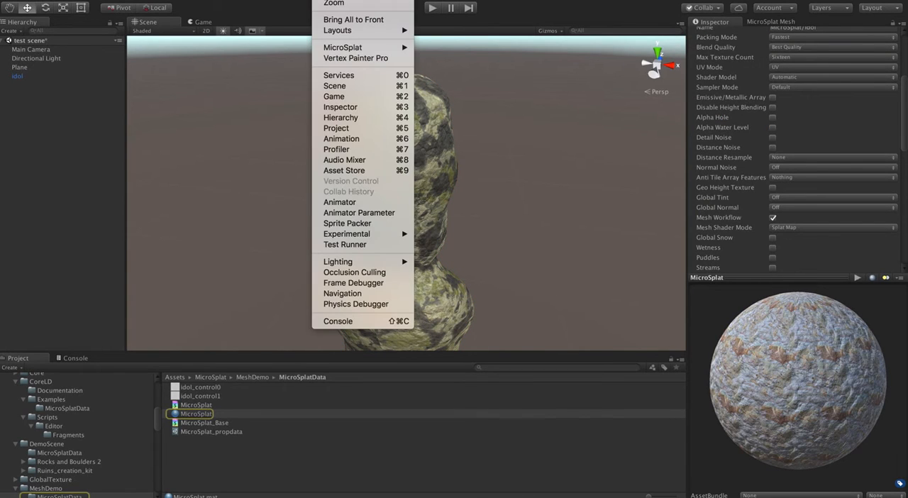
{"action": "mouse_move", "coordinate": [343, 49]}
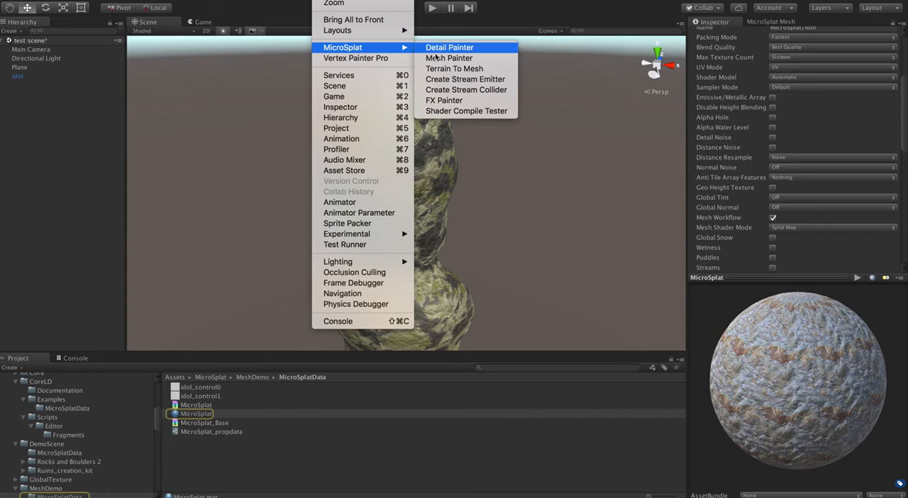
{"action": "mouse_move", "coordinate": [444, 99]}
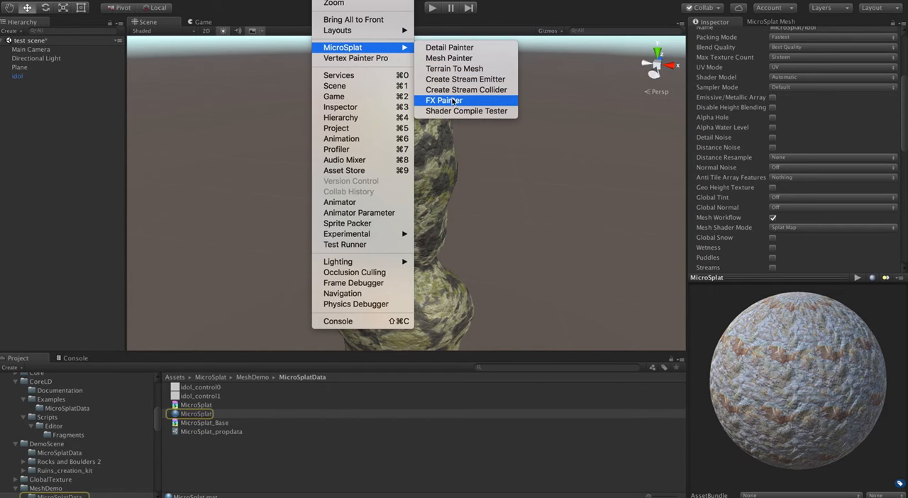
{"action": "mouse_move", "coordinate": [465, 111]}
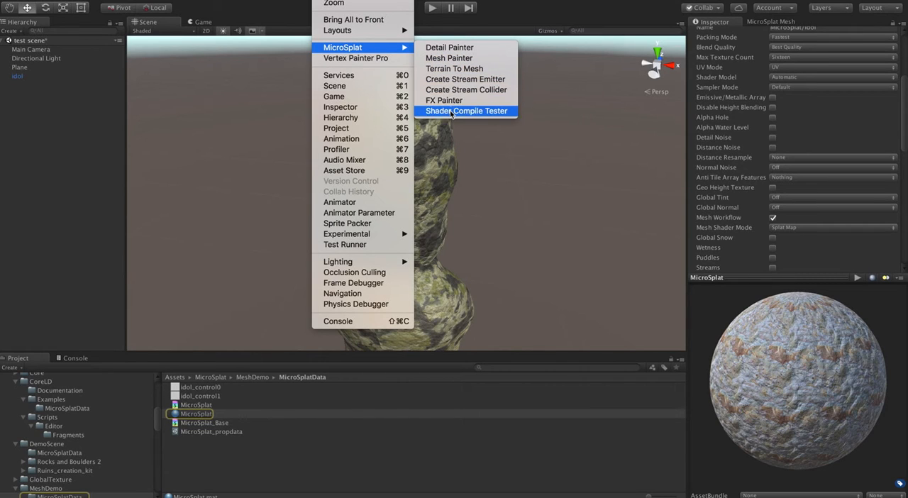
{"action": "mouse_move", "coordinate": [448, 57]}
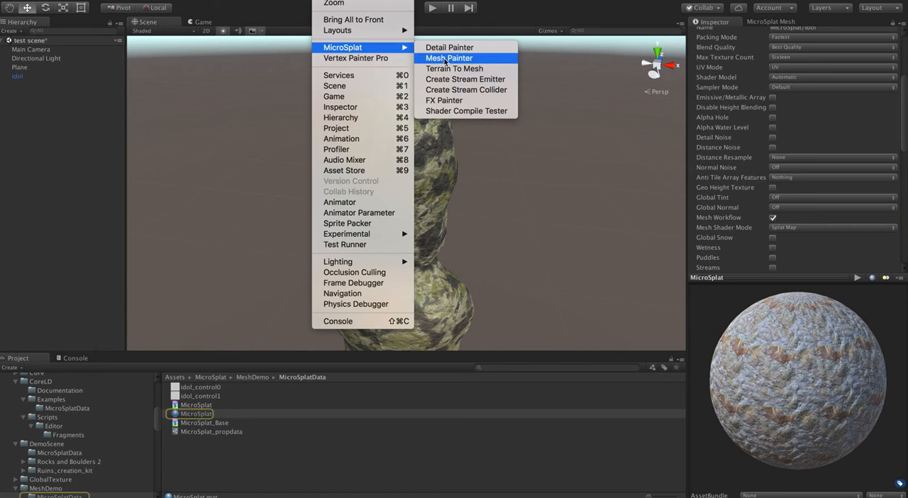
{"action": "left_click", "coordinate": [448, 57]}
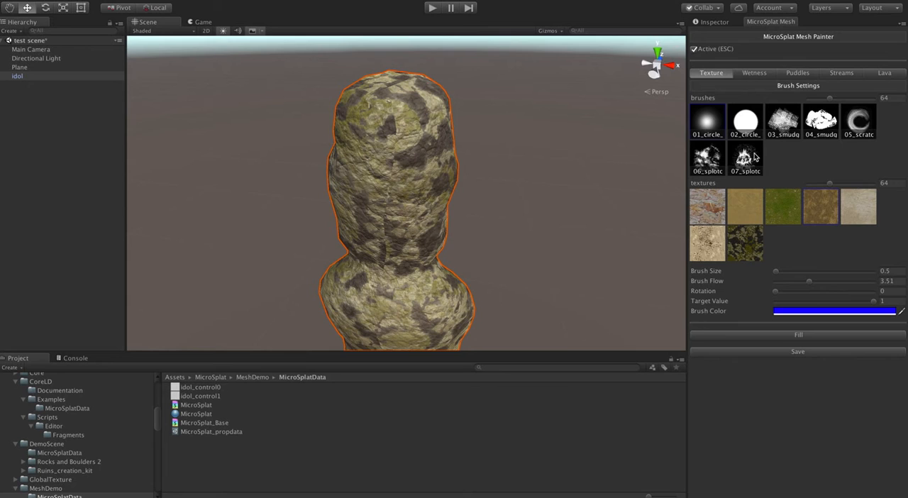
- Choose the moss texture and paint it across the idol's upper body
{"action": "left_click", "coordinate": [745, 207]}
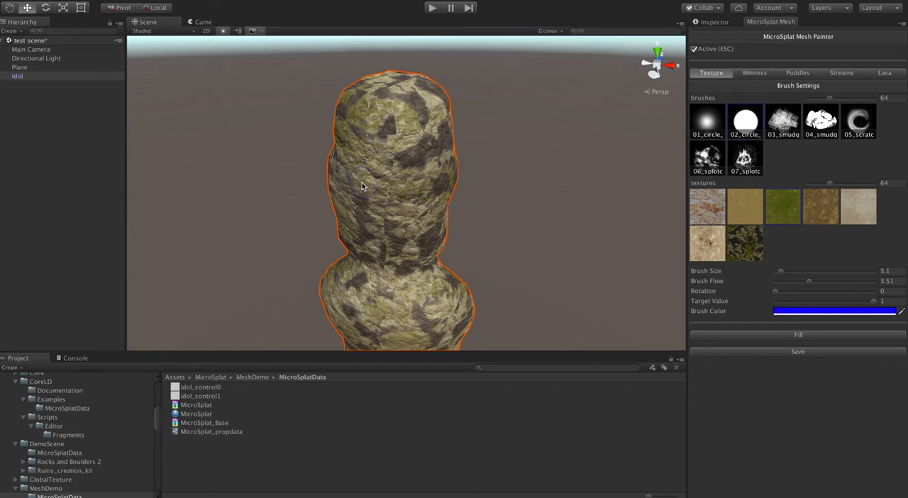
{"action": "left_click", "coordinate": [797, 334]}
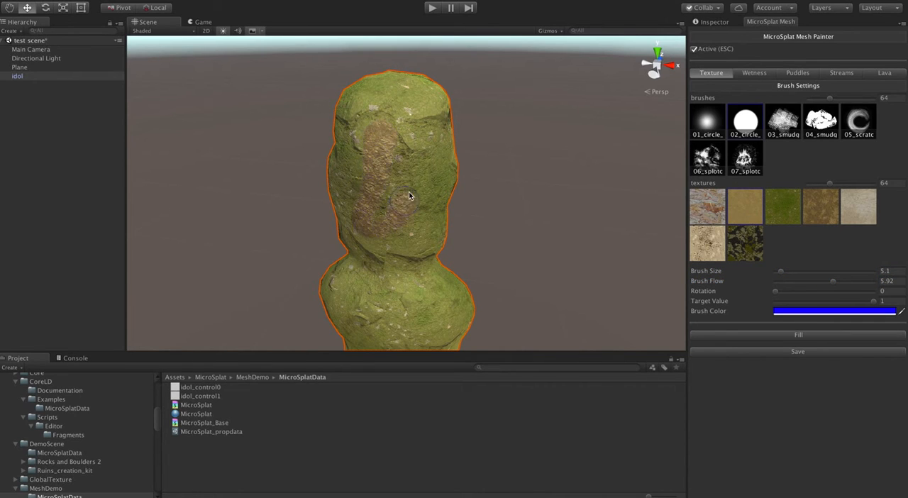
- Paint bare rock over the idol's front and orbit to check moss remains on its side
{"action": "left_click_drag", "start_coordinate": [409, 196], "coordinate": [390, 132]}
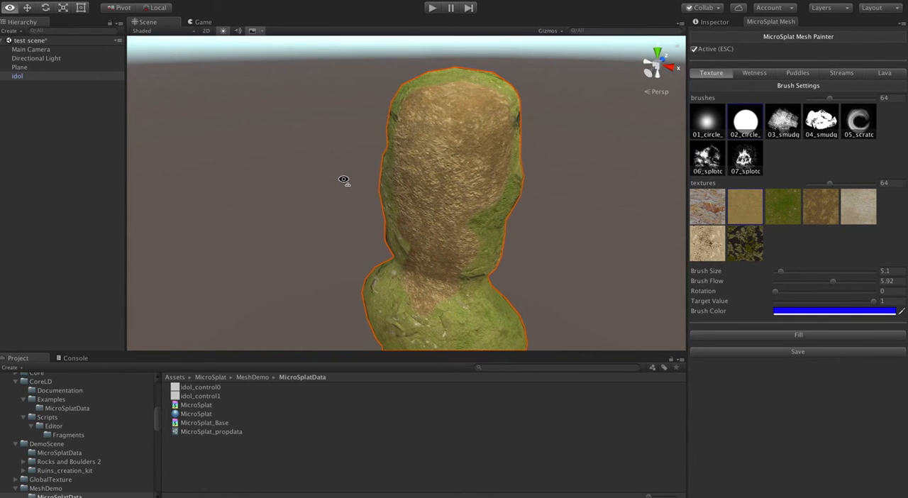
{"action": "left_click_drag", "start_coordinate": [343, 178], "coordinate": [173, 173]}
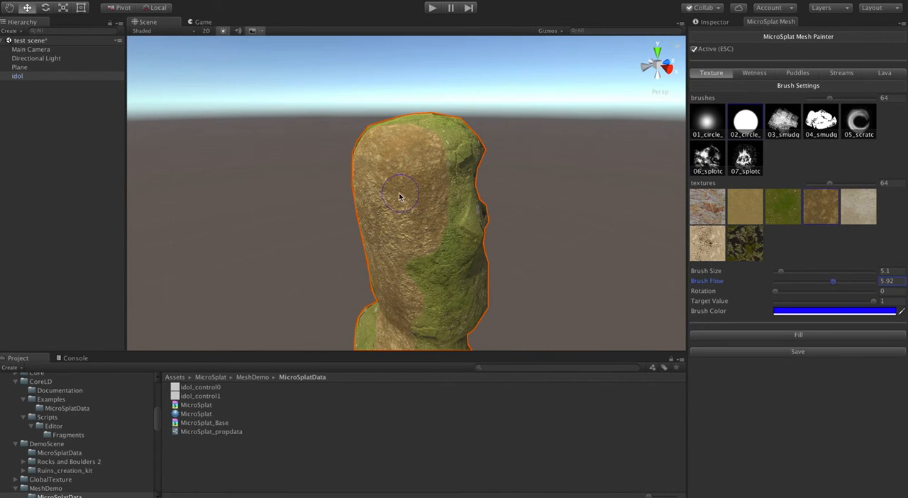
{"action": "left_click_drag", "start_coordinate": [400, 195], "coordinate": [394, 261]}
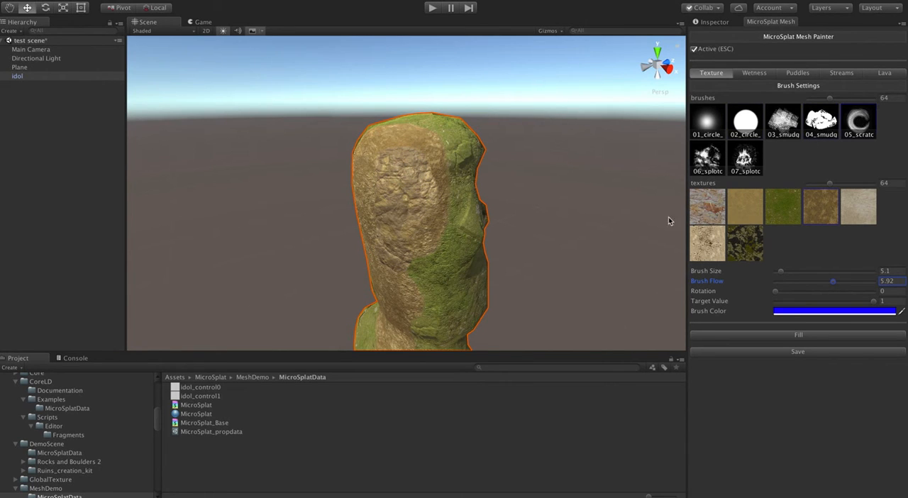
- Set brush Rotation 207 and Brush Size 17.3, then Fill the idol with moss
{"action": "left_click", "coordinate": [437, 273]}
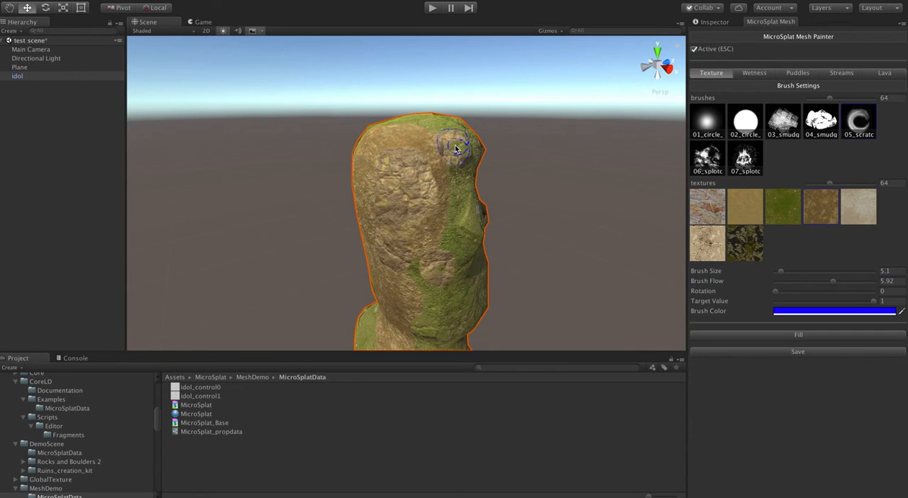
{"action": "mouse_move", "coordinate": [777, 296]}
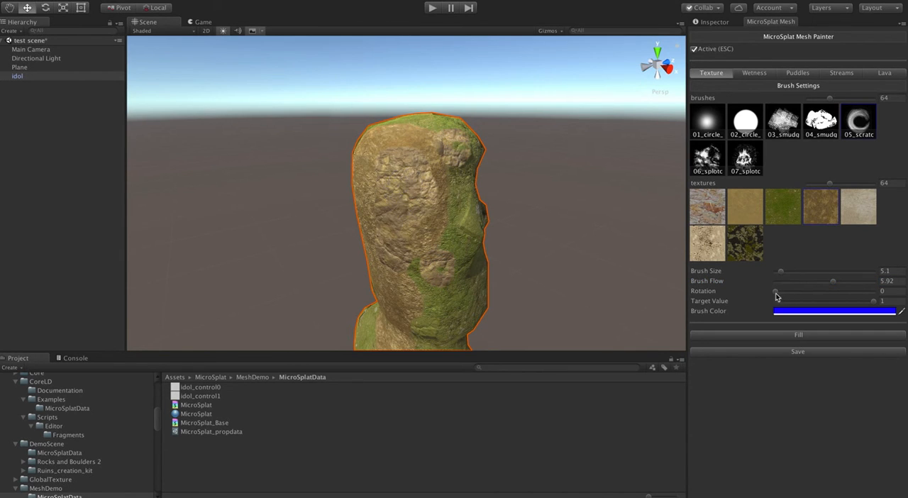
{"action": "left_click_drag", "start_coordinate": [774, 290], "coordinate": [831, 291]}
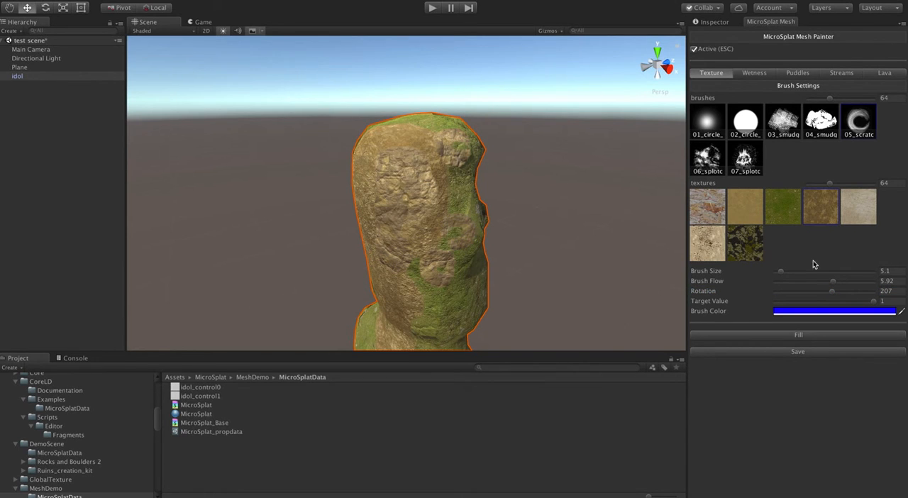
{"action": "left_click_drag", "start_coordinate": [780, 271], "coordinate": [794, 271]}
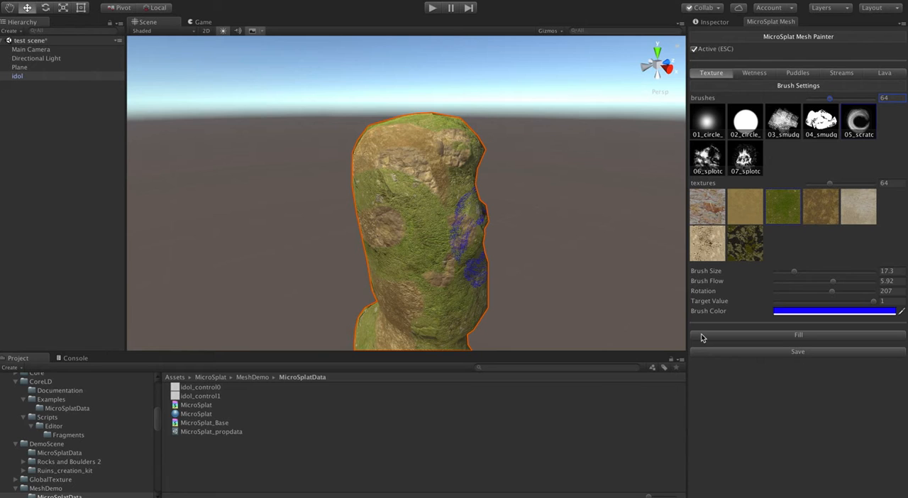
{"action": "left_click", "coordinate": [372, 216]}
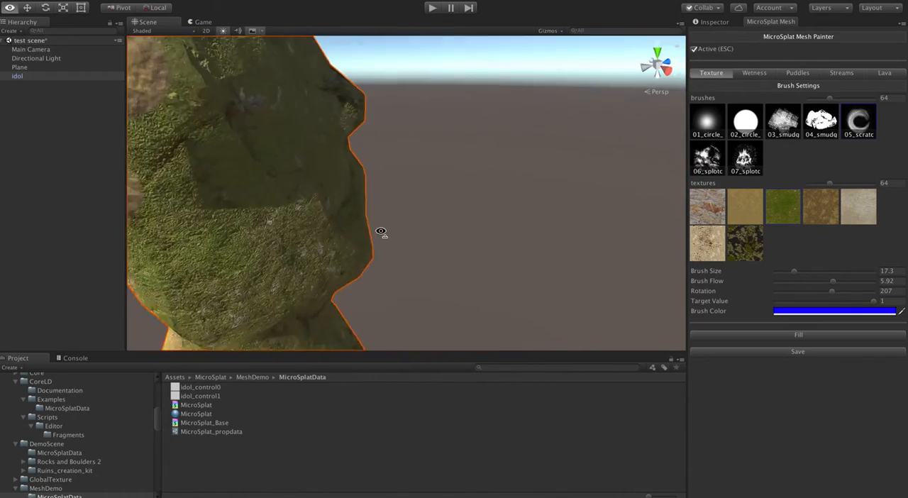
- Paint moss over the idol's middle and top with a swirl-shaped brush until it nearly covers the mesh
{"action": "left_click_drag", "start_coordinate": [380, 233], "coordinate": [560, 196]}
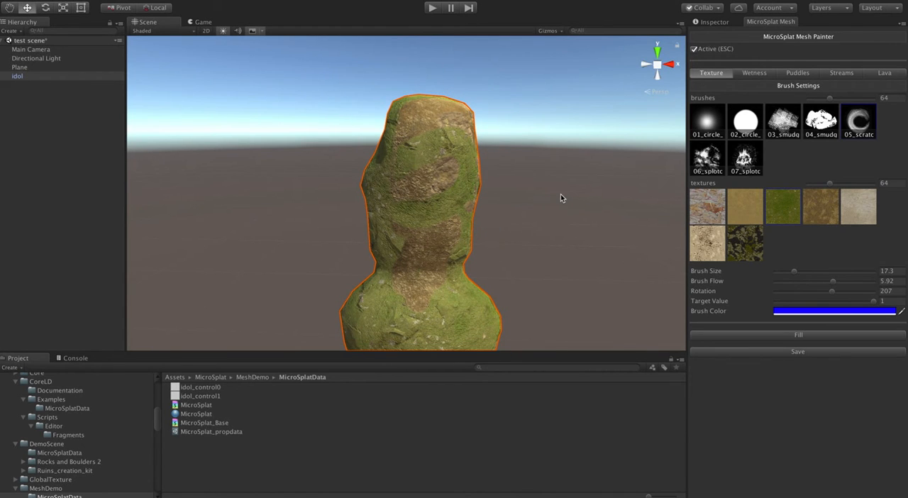
{"action": "left_click", "coordinate": [414, 227]}
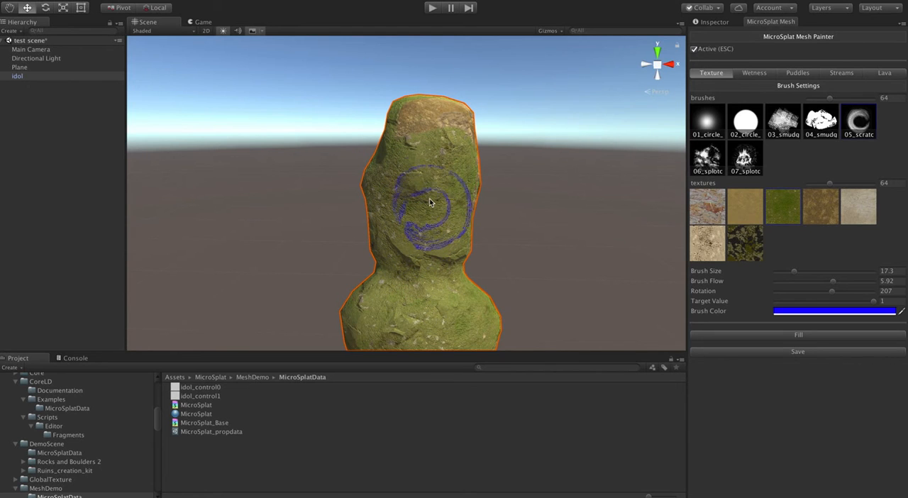
{"action": "left_click_drag", "start_coordinate": [429, 205], "coordinate": [425, 184]}
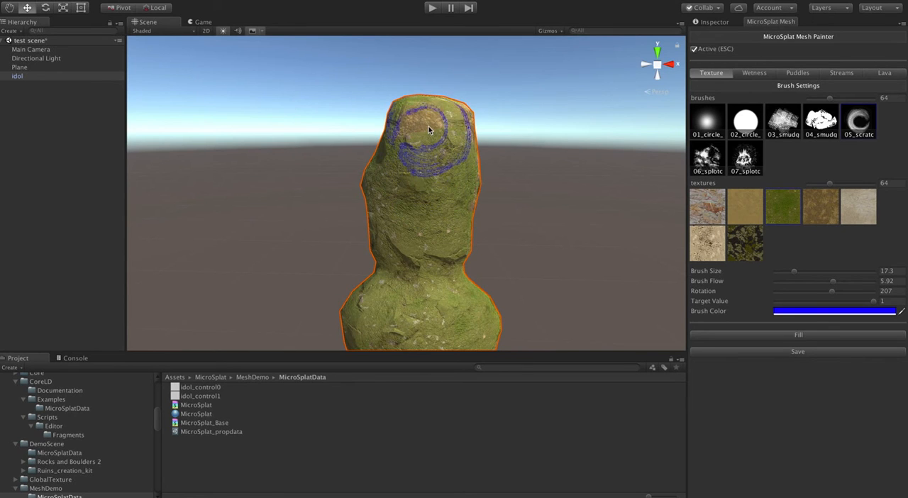
{"action": "left_click_drag", "start_coordinate": [428, 132], "coordinate": [405, 176]}
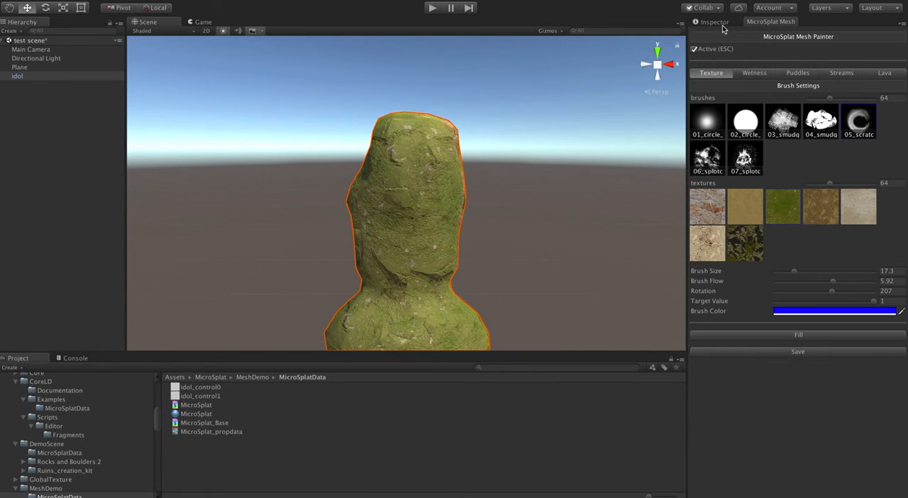
- Tick Tessellation in the MicroSplat material's shader generator so the surface gains displaced geometry
{"action": "left_click", "coordinate": [713, 21]}
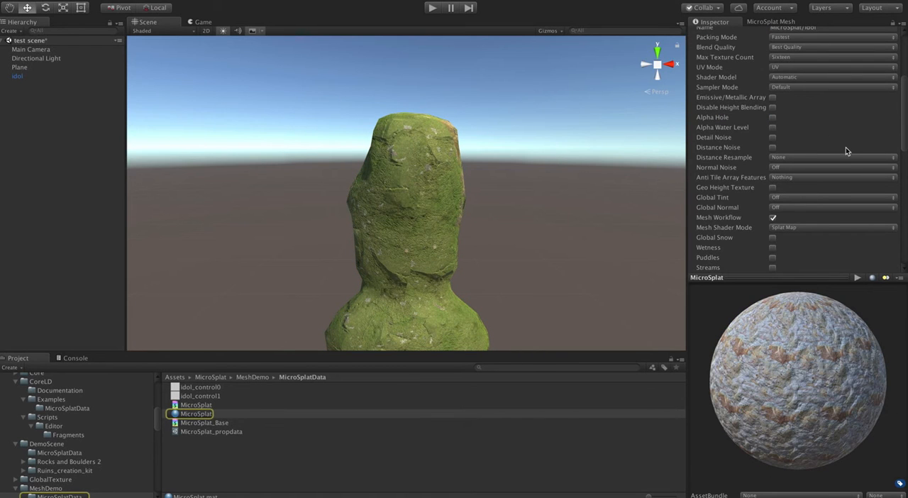
{"action": "scroll", "scroll_direction": "down", "scroll_amount": 3}
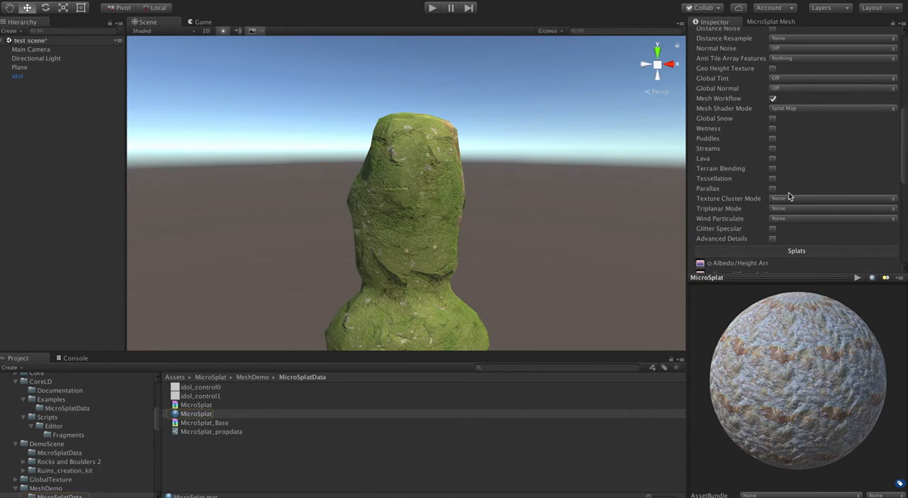
{"action": "left_click", "coordinate": [771, 179]}
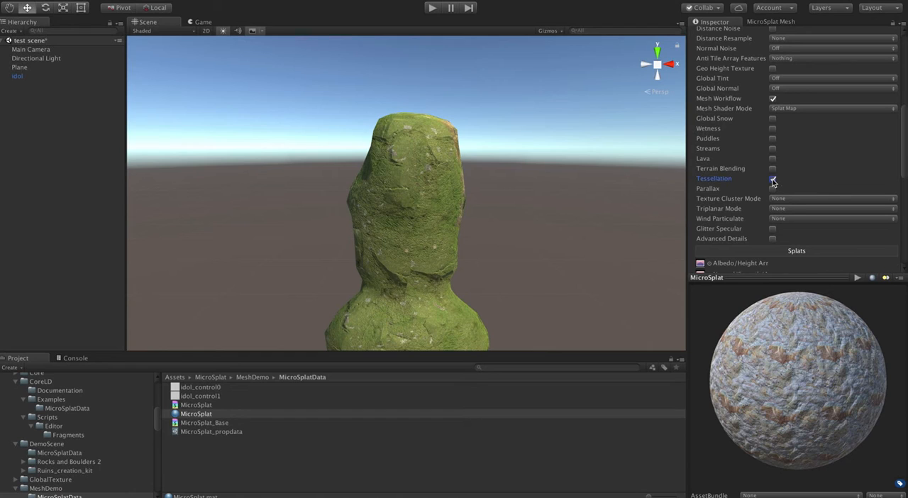
{"action": "left_click", "coordinate": [772, 178]}
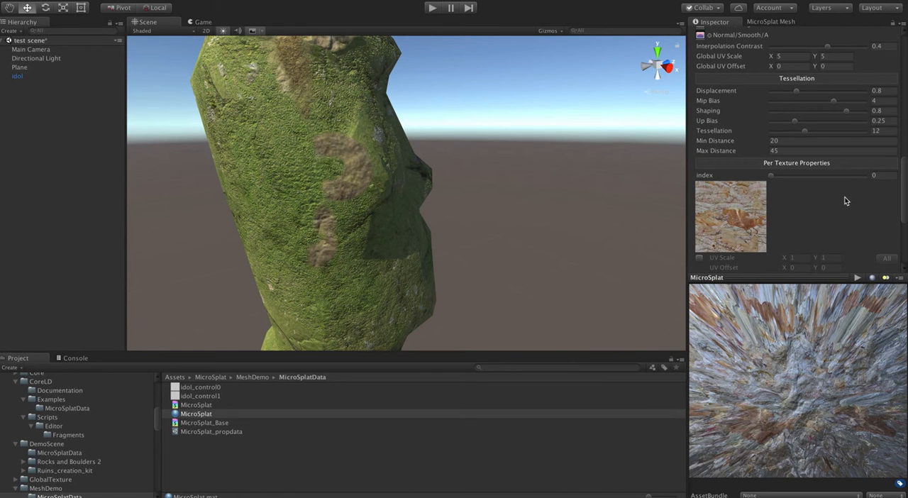
- Raise the Displacement slider sharply, then settle it back to a small, subtle value
{"action": "left_click_drag", "start_coordinate": [795, 90], "coordinate": [848, 90]}
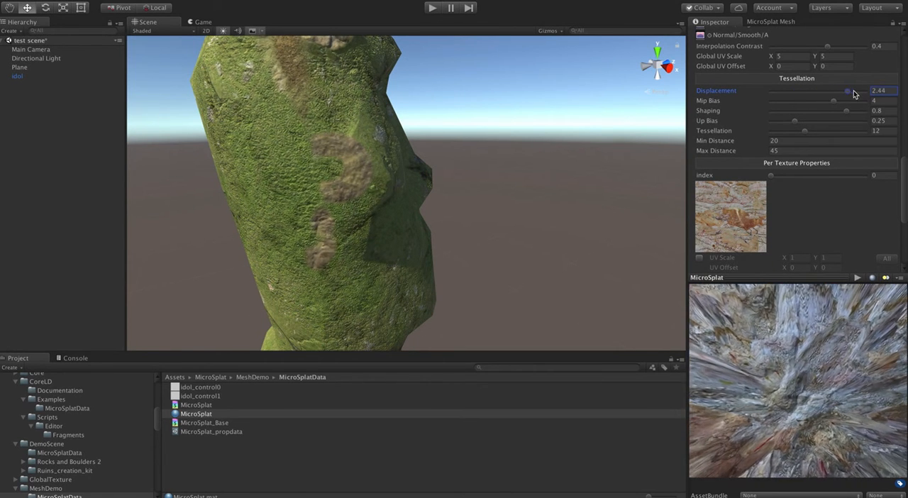
{"action": "left_click_drag", "start_coordinate": [845, 90], "coordinate": [780, 91]}
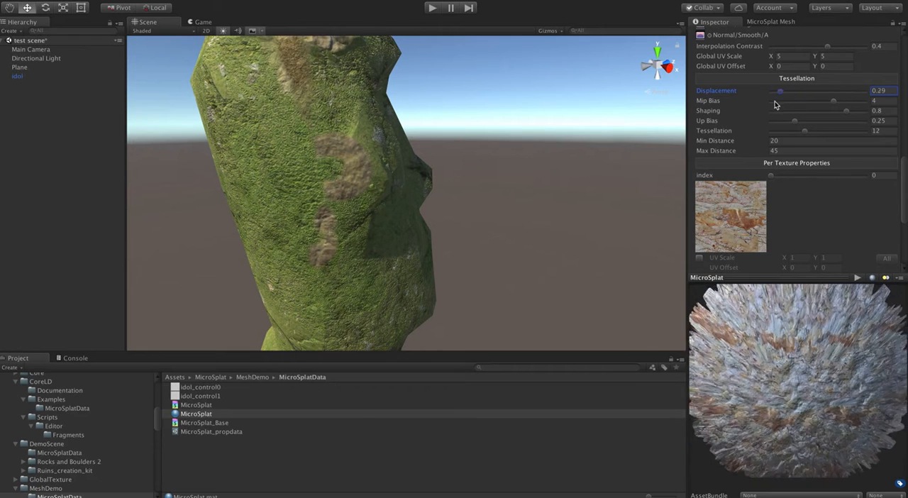
{"action": "left_click_drag", "start_coordinate": [780, 90], "coordinate": [814, 91]}
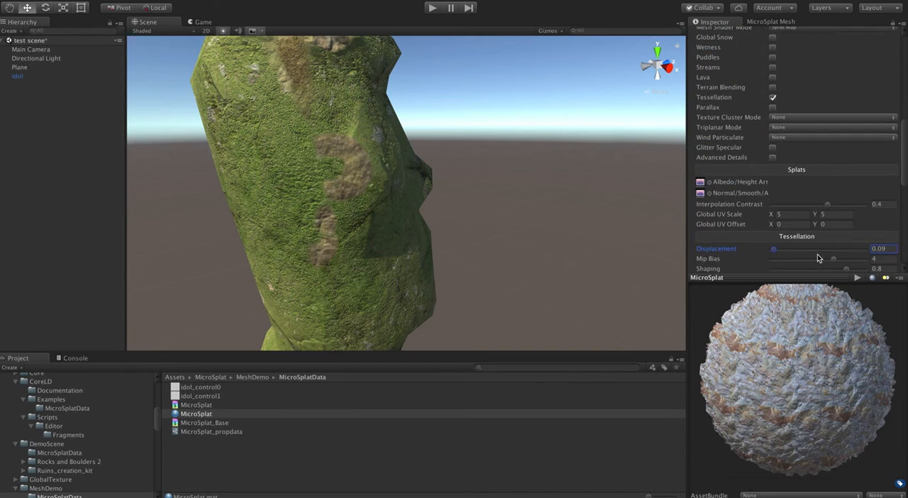
- Choose a different MicroSplatConfig texture array for the Splats slot, giving grey stone patched with moss
{"action": "left_click", "coordinate": [700, 181]}
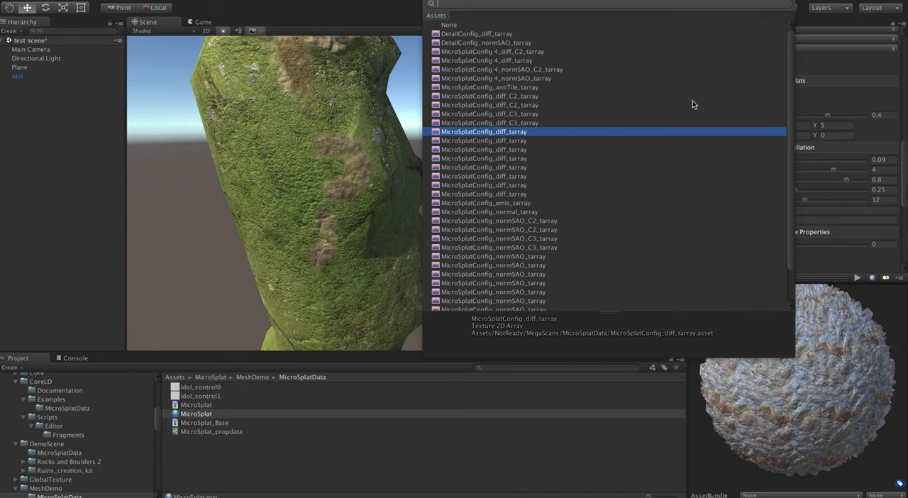
{"action": "scroll", "scroll_direction": "down", "scroll_amount": 3}
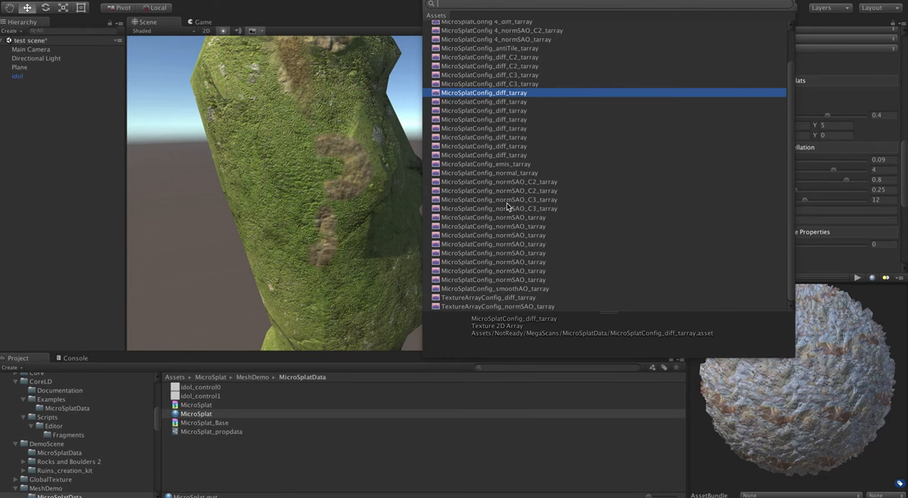
{"action": "left_click", "coordinate": [484, 92]}
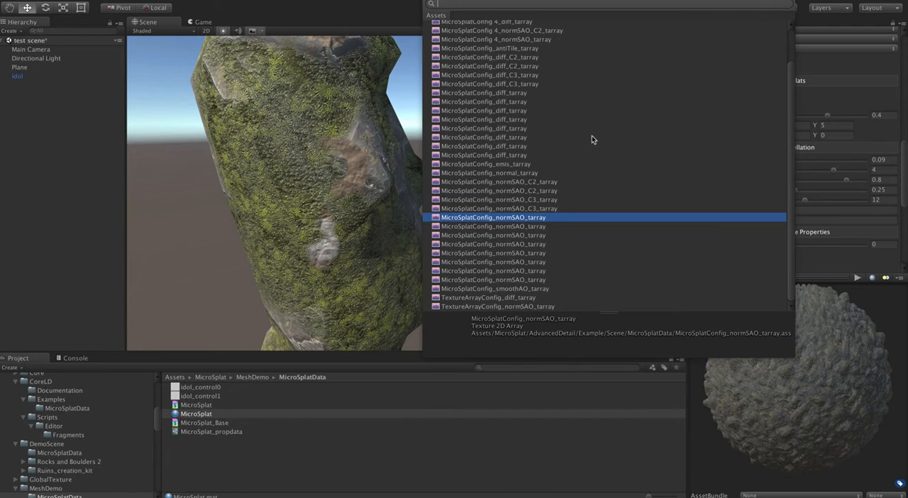
{"action": "mouse_move", "coordinate": [536, 185]}
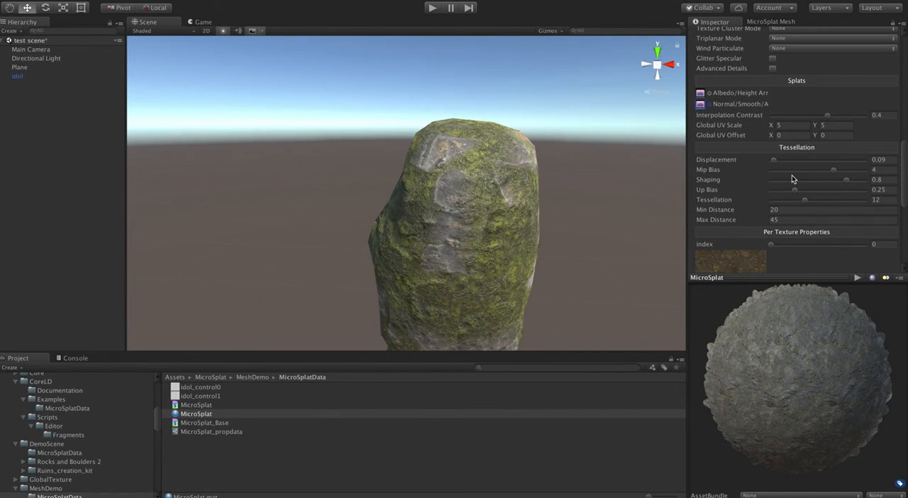
- Tune Displacement near 1, Tessellation to about 16.8 and Mip Bias for deeper rocky relief
{"action": "left_click_drag", "start_coordinate": [773, 160], "coordinate": [820, 160]}
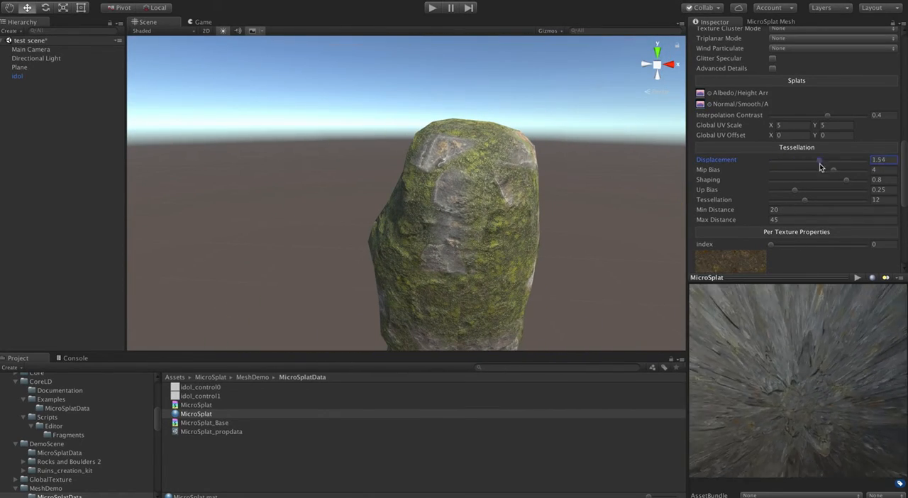
{"action": "left_click_drag", "start_coordinate": [820, 160], "coordinate": [808, 161]}
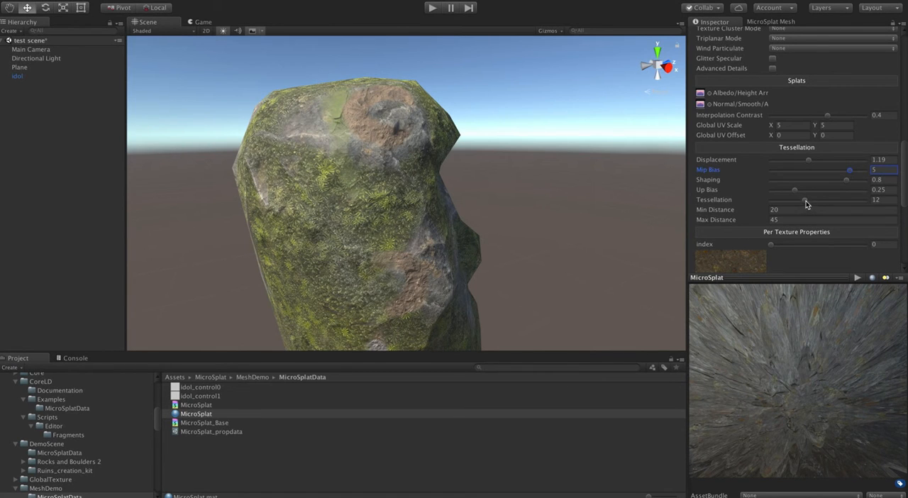
{"action": "left_click_drag", "start_coordinate": [794, 199], "coordinate": [805, 199]}
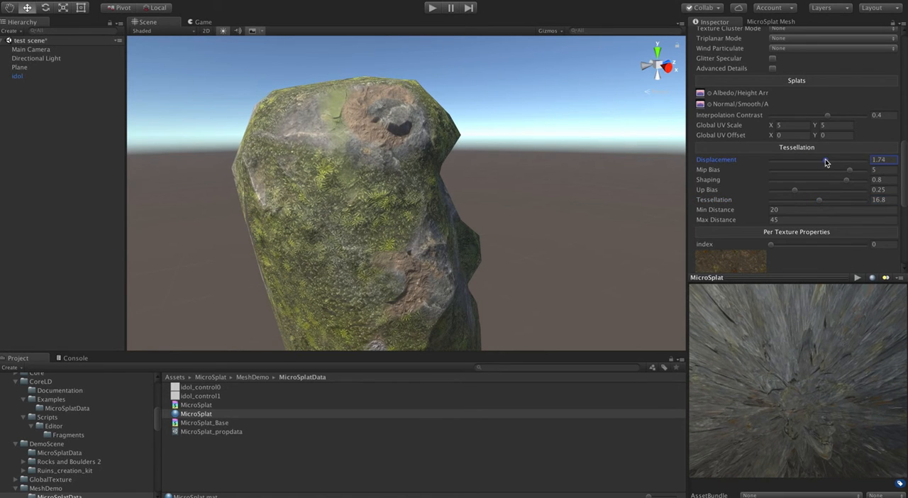
{"action": "left_click_drag", "start_coordinate": [826, 158], "coordinate": [814, 158]}
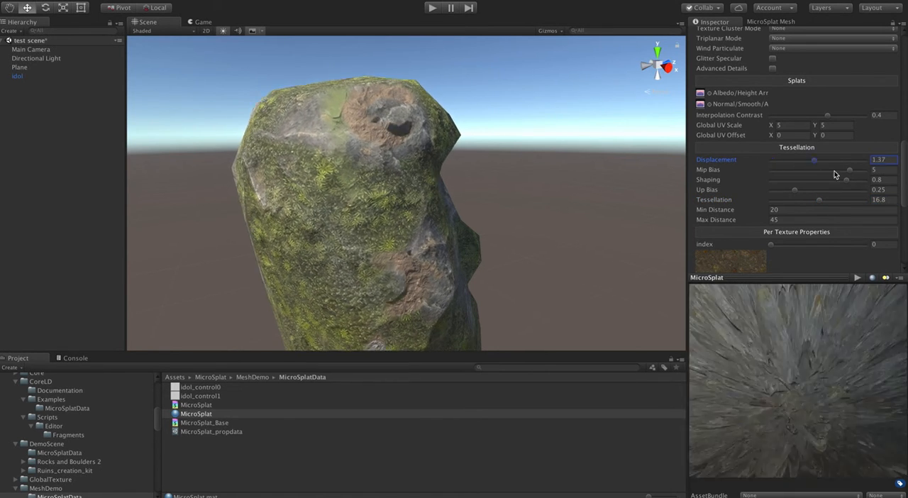
{"action": "left_click_drag", "start_coordinate": [814, 160], "coordinate": [865, 161]}
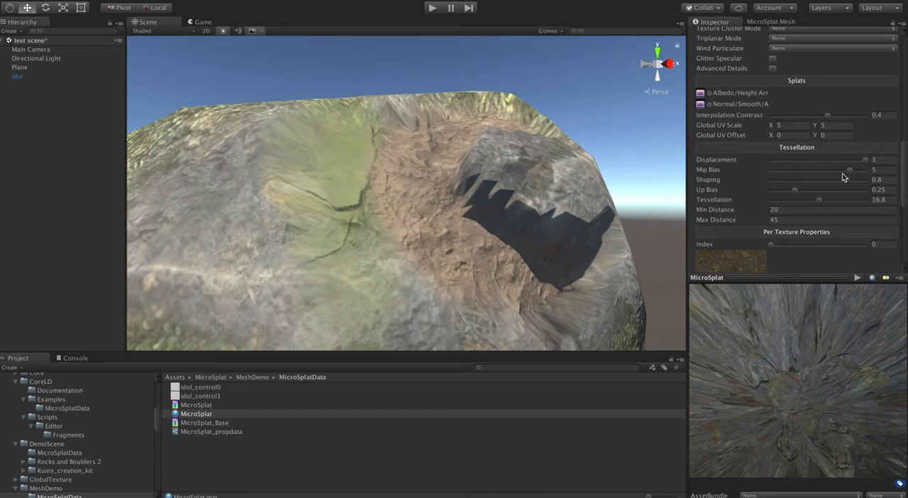
{"action": "left_click_drag", "start_coordinate": [848, 169], "coordinate": [785, 169]}
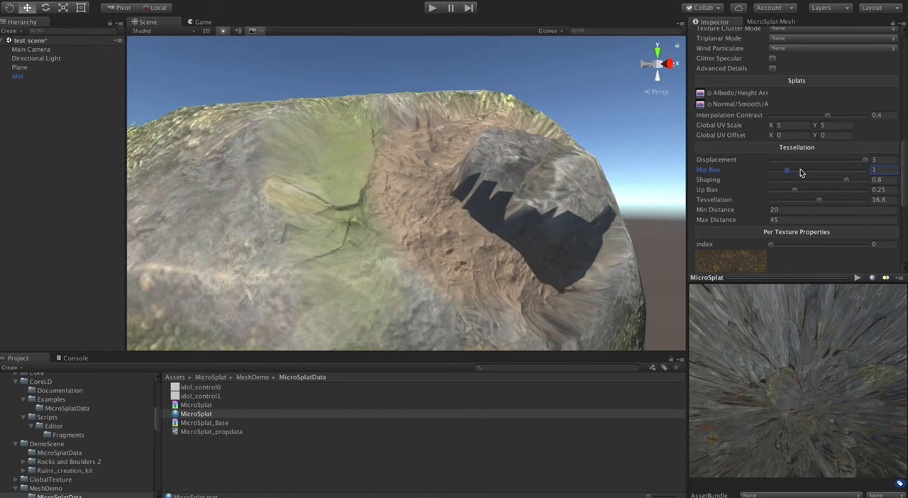
{"action": "left_click_drag", "start_coordinate": [786, 170], "coordinate": [834, 171]}
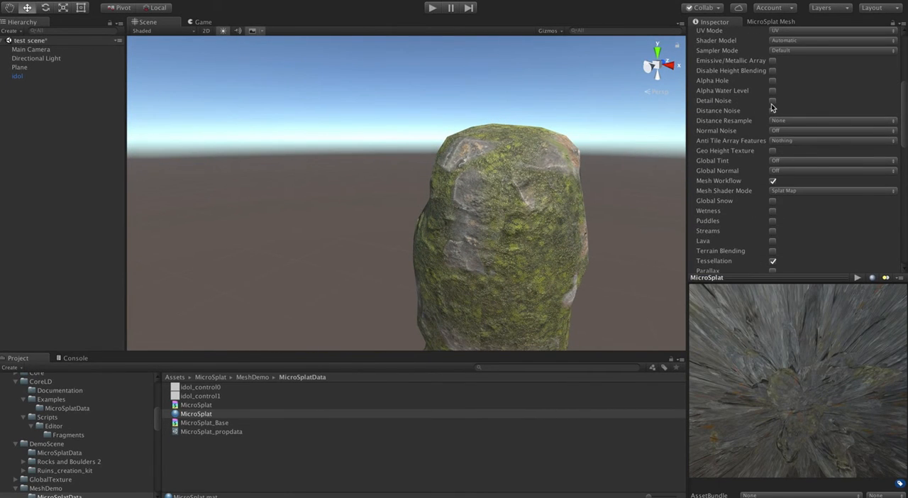
- Tick the Wetness checkbox in the material's shader generator options
{"action": "scroll", "scroll_direction": "down", "scroll_amount": 3}
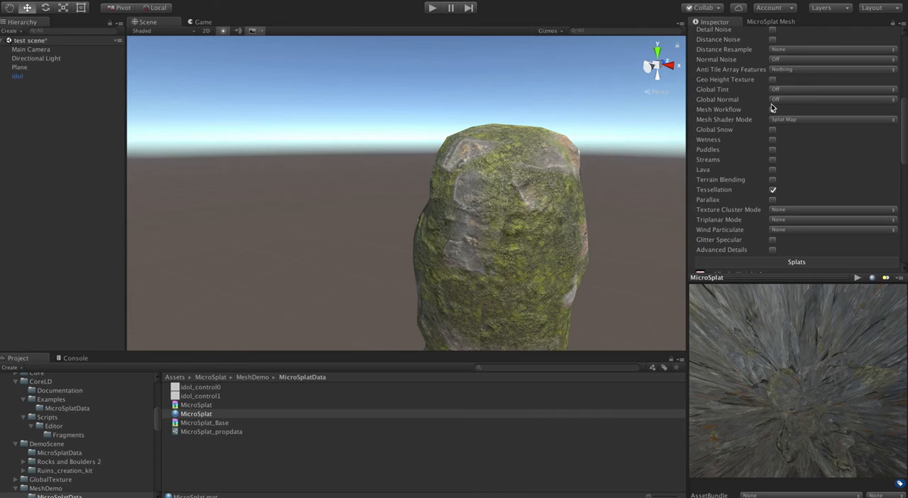
{"action": "left_click", "coordinate": [771, 99]}
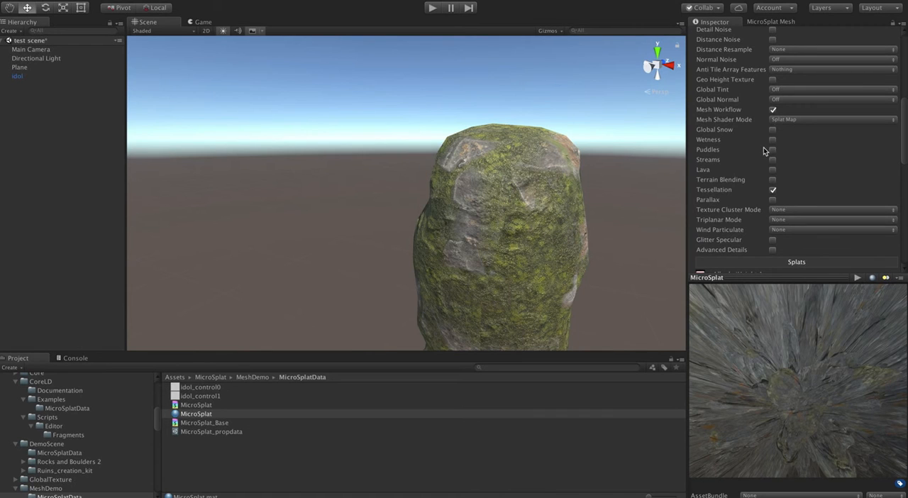
{"action": "left_click", "coordinate": [771, 139]}
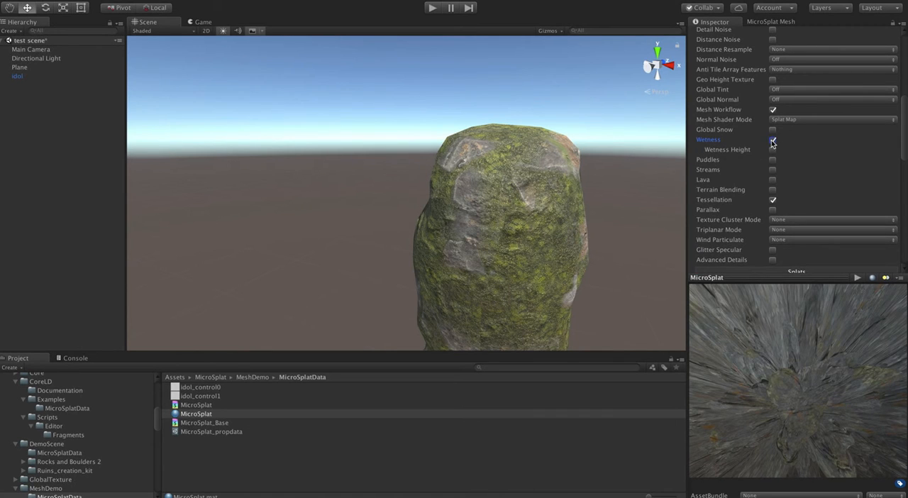
{"action": "left_click", "coordinate": [771, 140]}
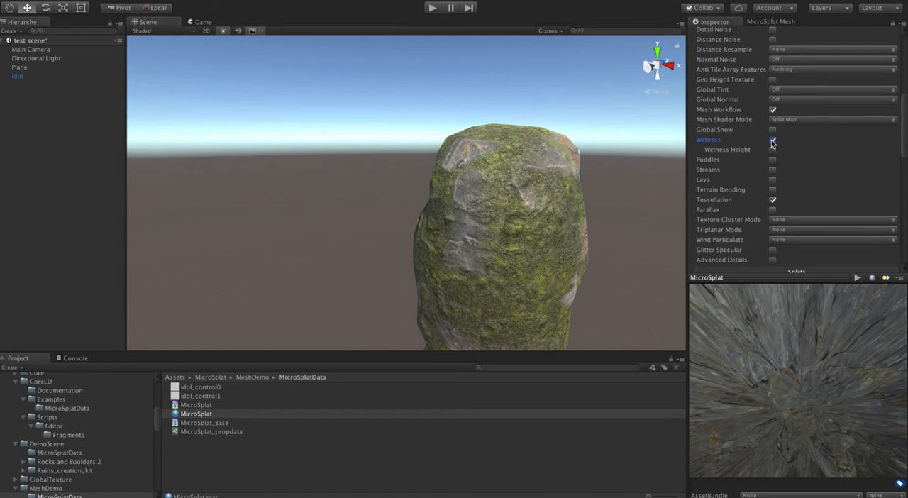
{"action": "left_click", "coordinate": [772, 140]}
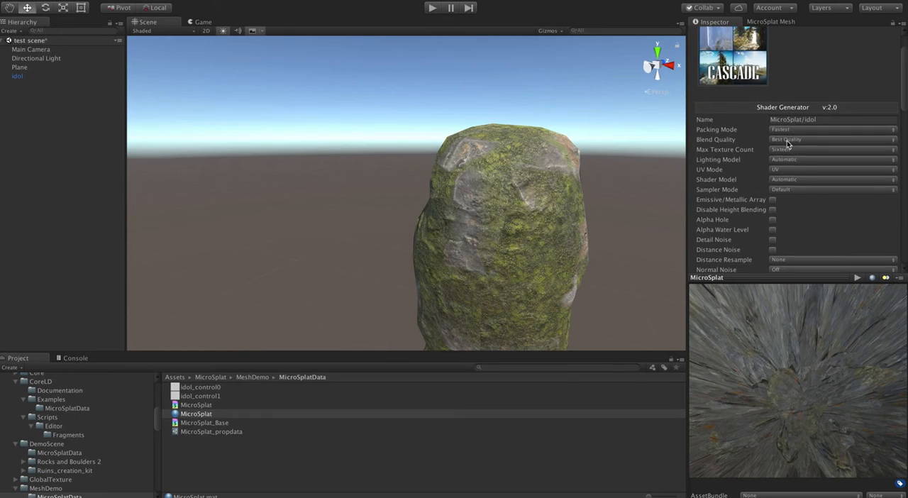
{"action": "scroll", "scroll_direction": "down", "scroll_amount": 3}
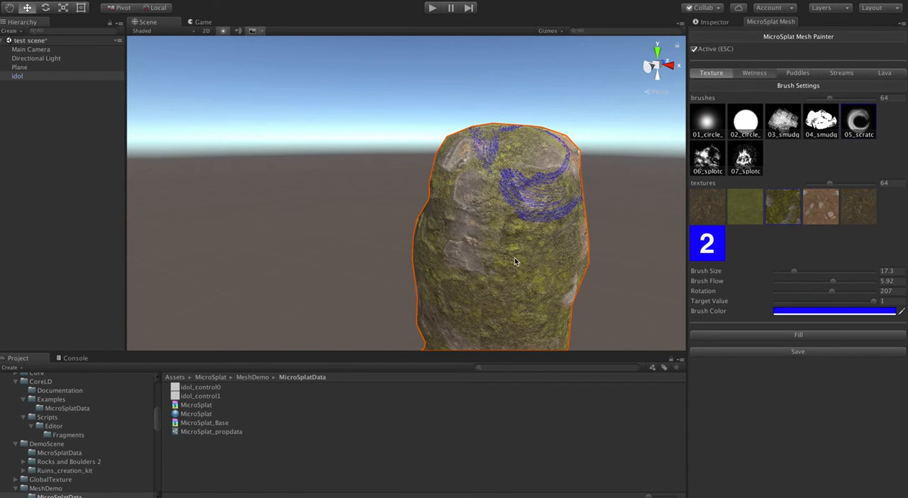
- Switch the mesh painter to its Wetness mode and paint wetness onto the idol's surface
{"action": "left_click", "coordinate": [753, 72]}
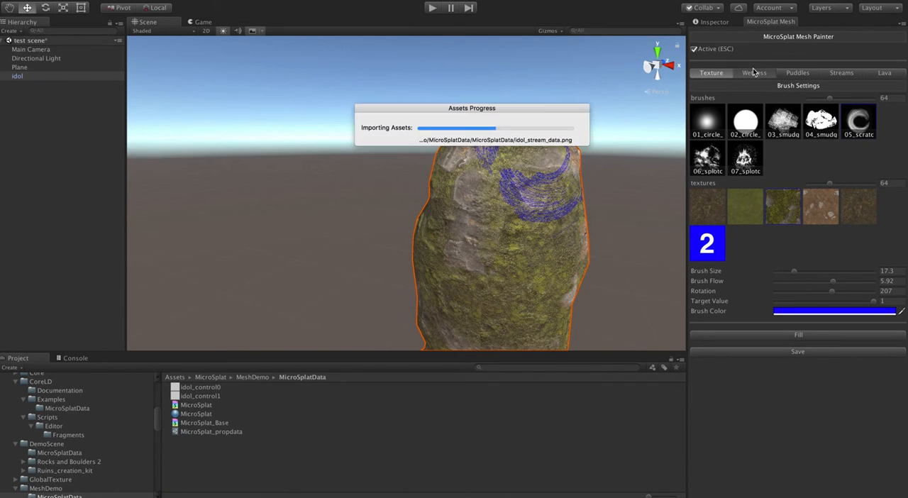
{"action": "left_click", "coordinate": [754, 73]}
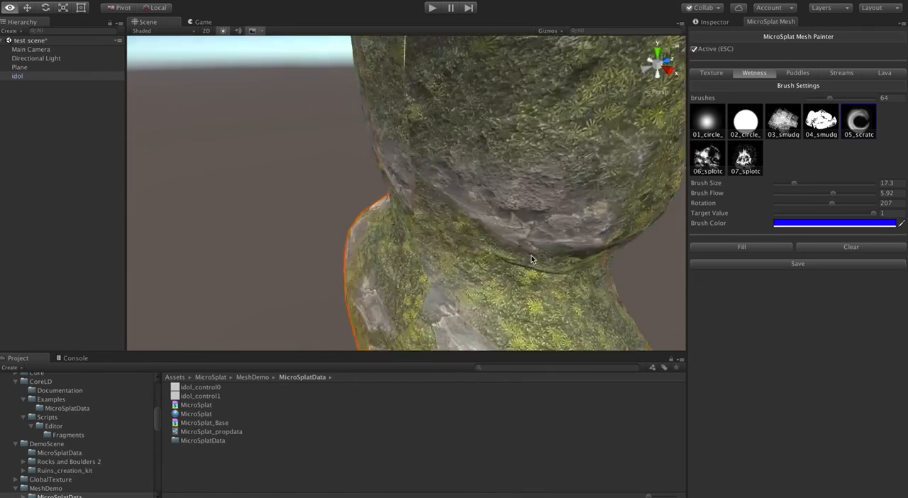
{"action": "left_click_drag", "start_coordinate": [532, 258], "coordinate": [593, 255]}
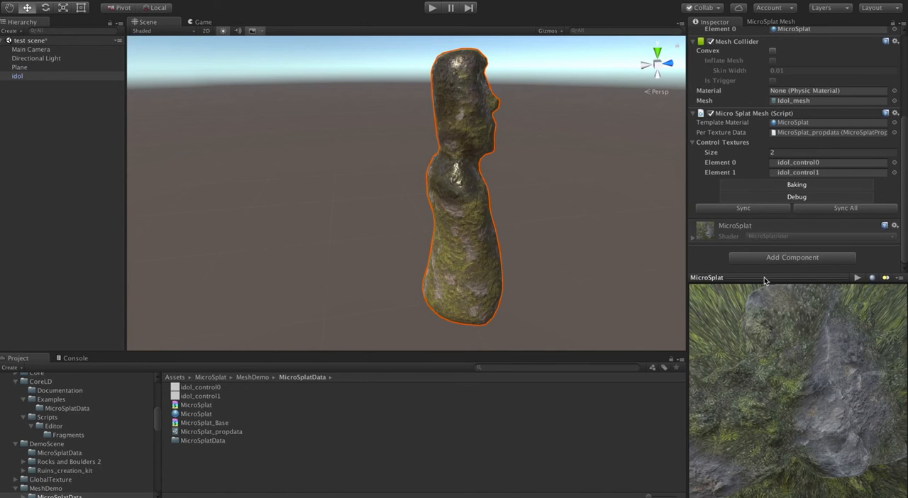
- Expand Baking on the MicroSplat Mesh component and review the export Features list, leaving it at none
{"action": "left_click", "coordinate": [795, 184]}
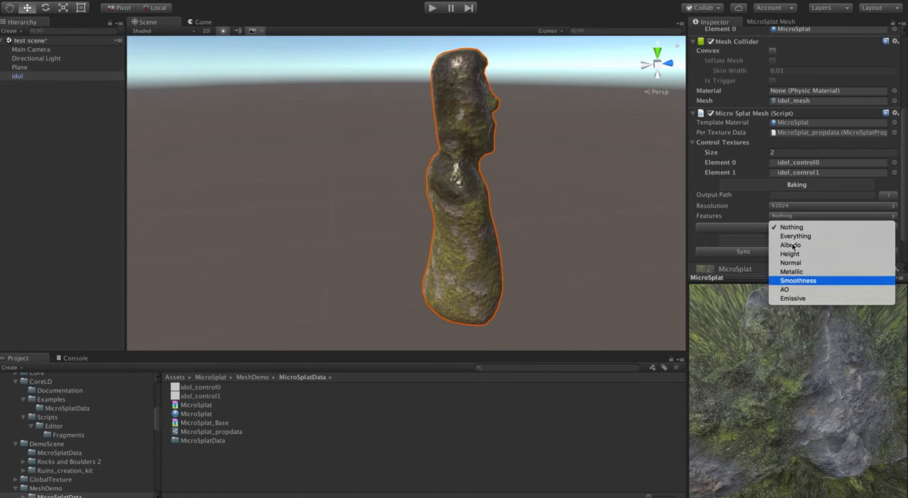
{"action": "mouse_move", "coordinate": [794, 236]}
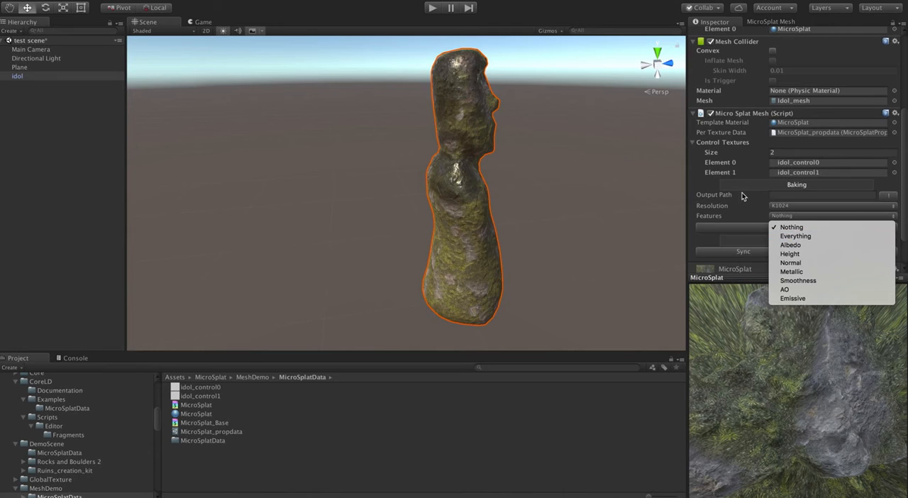
{"action": "left_click", "coordinate": [792, 227]}
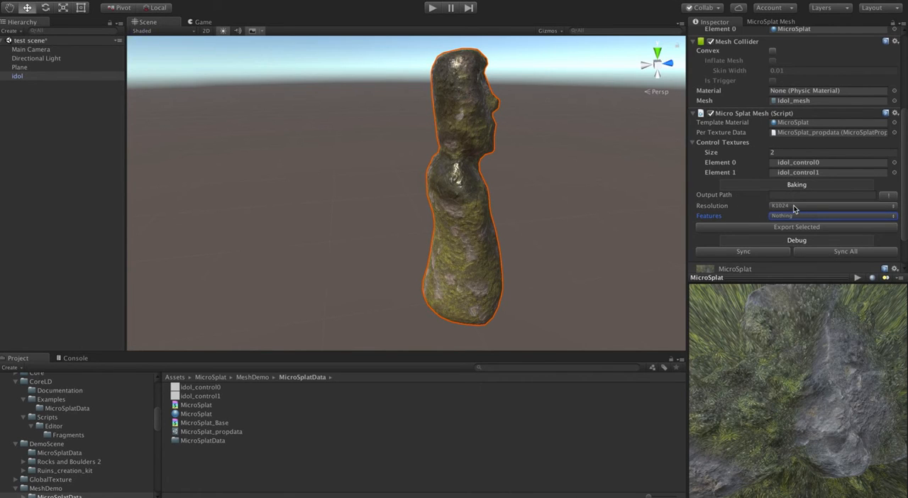
{"action": "left_click", "coordinate": [829, 215]}
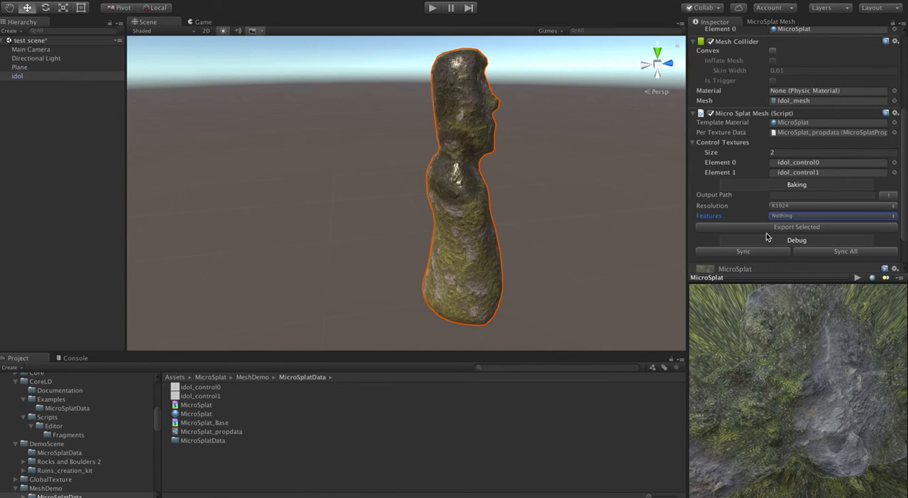
{"action": "mouse_move", "coordinate": [766, 234]}
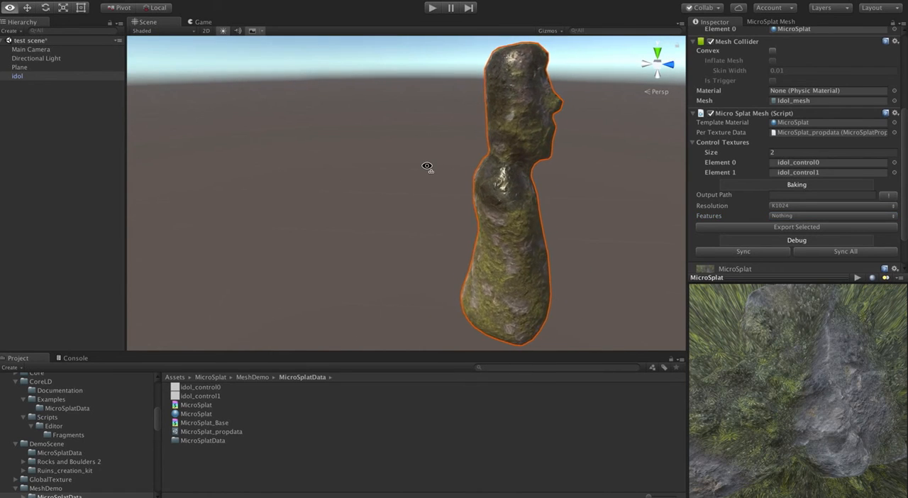
{"action": "left_click_drag", "start_coordinate": [426, 167], "coordinate": [241, 181]}
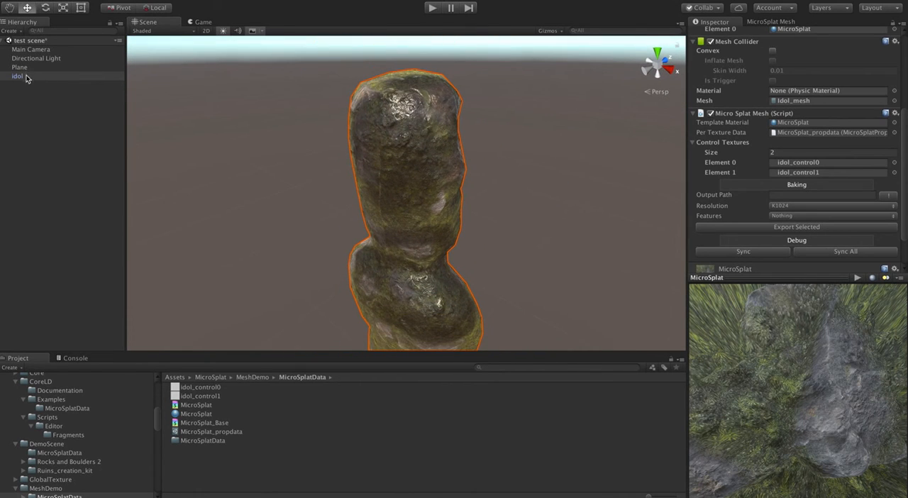
- Set the MicroSplat material's Mesh Shader Mode to Combined so a Mesh Combined section appears
{"action": "left_click", "coordinate": [196, 414]}
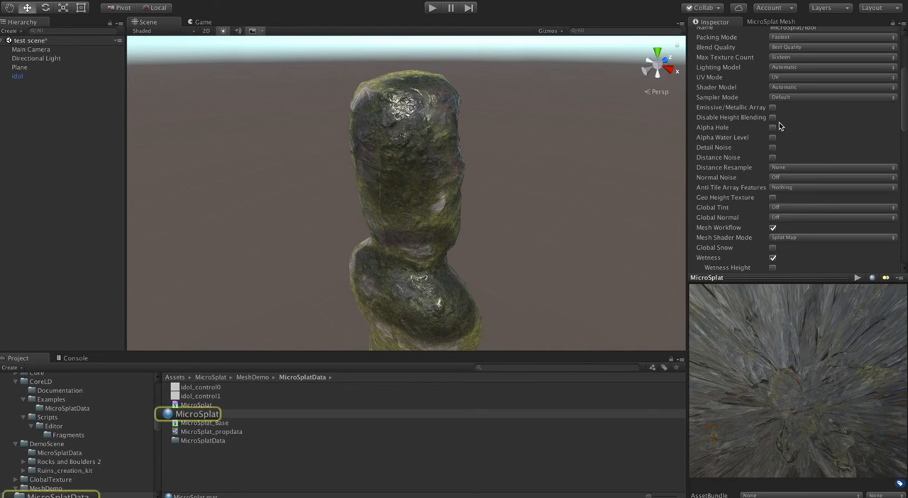
{"action": "scroll", "scroll_direction": "down", "scroll_amount": 3}
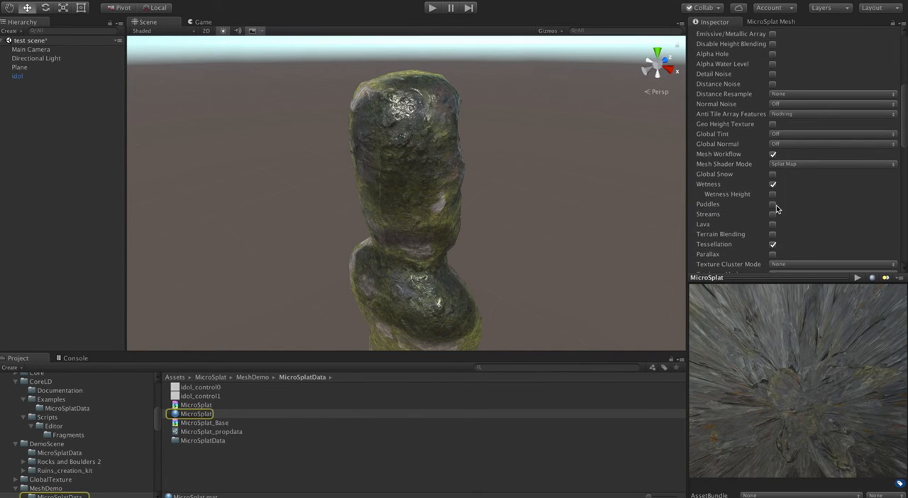
{"action": "left_click", "coordinate": [831, 164]}
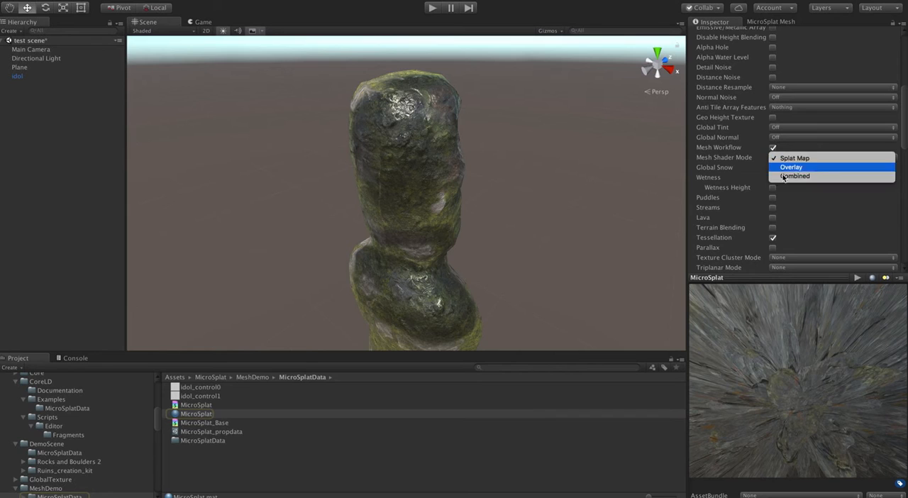
{"action": "left_click", "coordinate": [795, 158]}
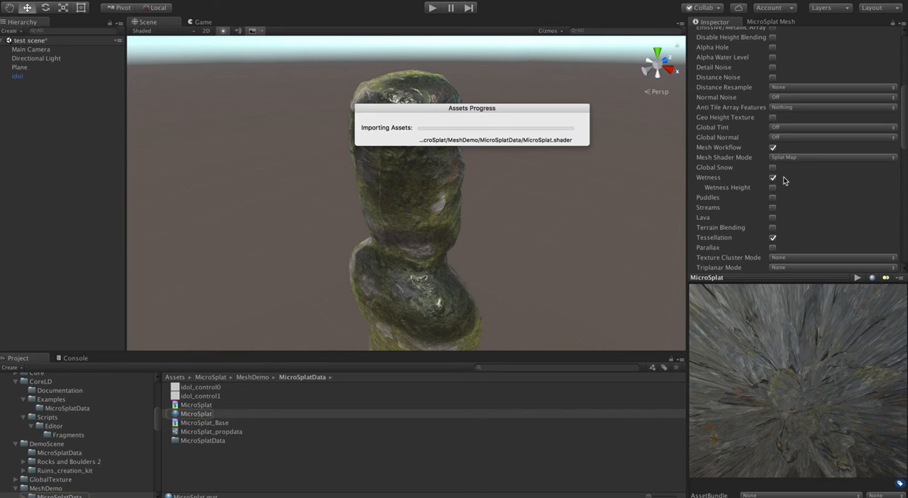
{"action": "left_click", "coordinate": [196, 414]}
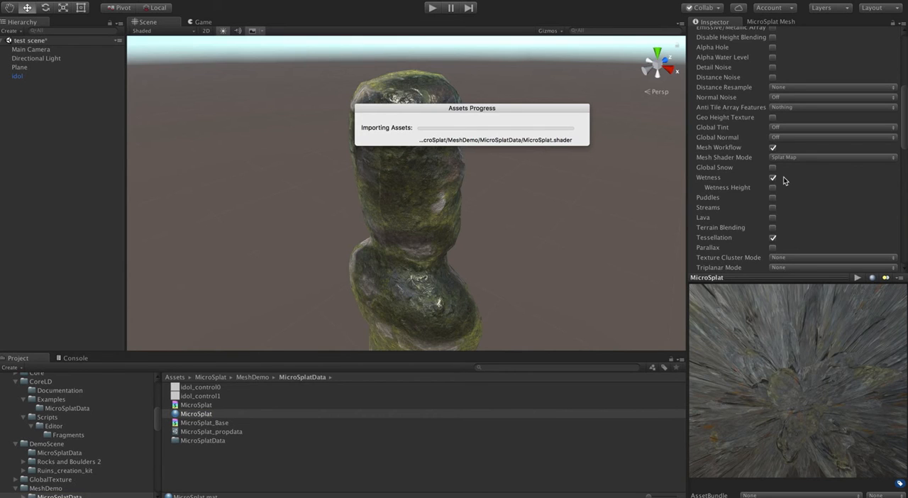
{"action": "left_click", "coordinate": [834, 156]}
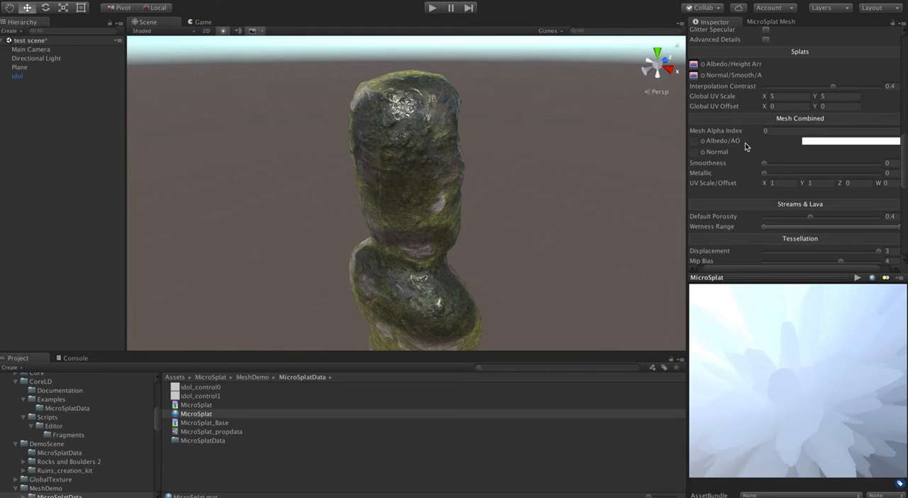
{"action": "mouse_move", "coordinate": [758, 136]}
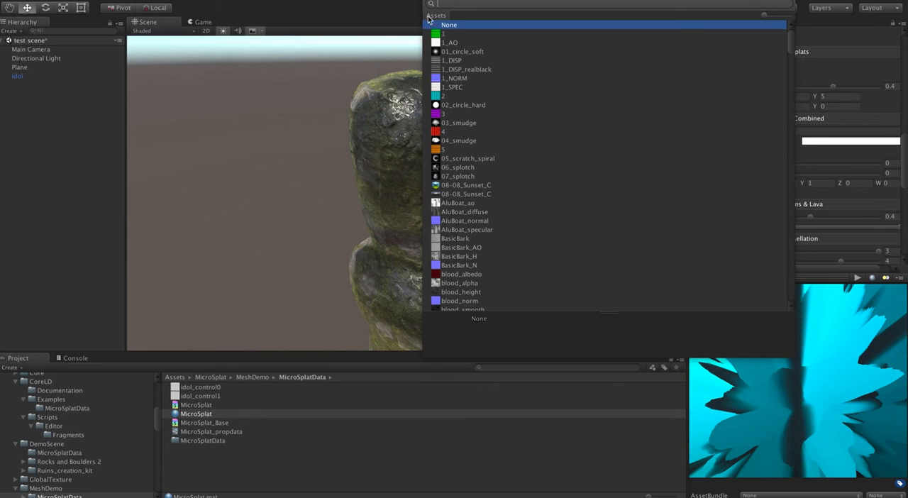
- Switch to the MicroSplat Mesh painter tab, which asks for a MicroSplat Mesh to be selected
{"action": "left_click", "coordinate": [448, 24]}
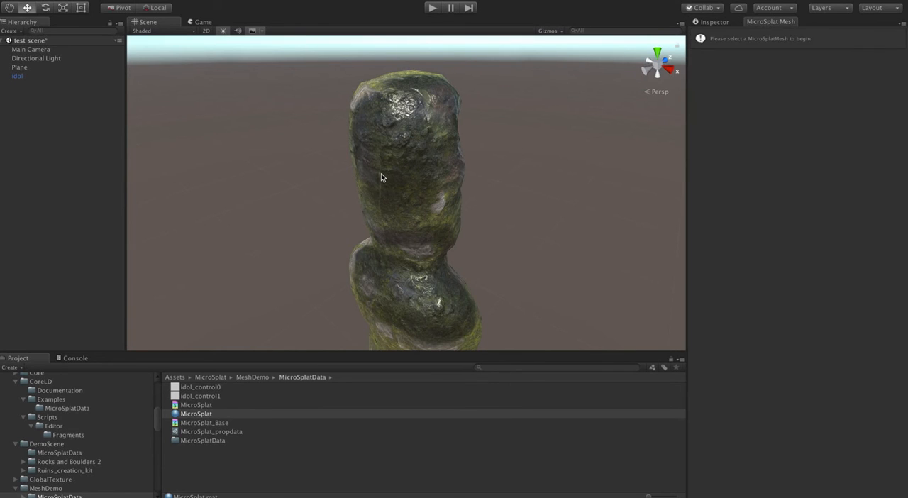
- Fill the idol mesh with texture 2, then brush rock texture patches across its surface
{"action": "left_click", "coordinate": [196, 414]}
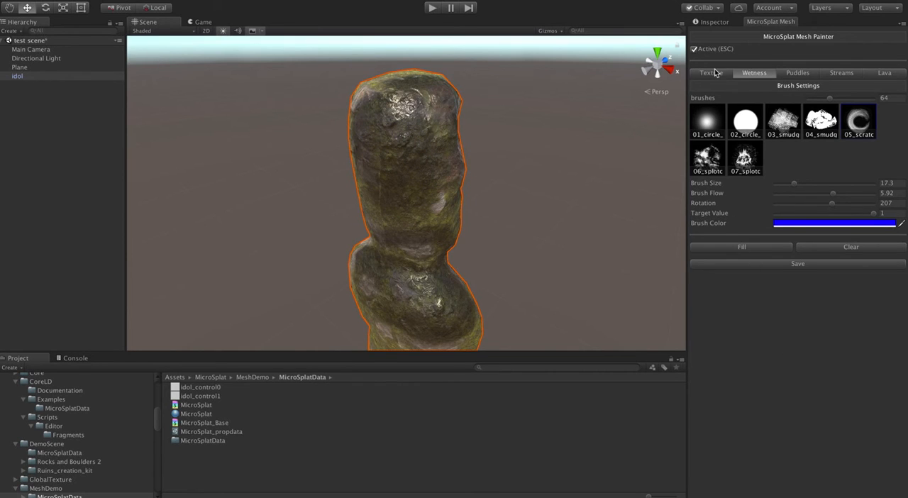
{"action": "left_click", "coordinate": [709, 72]}
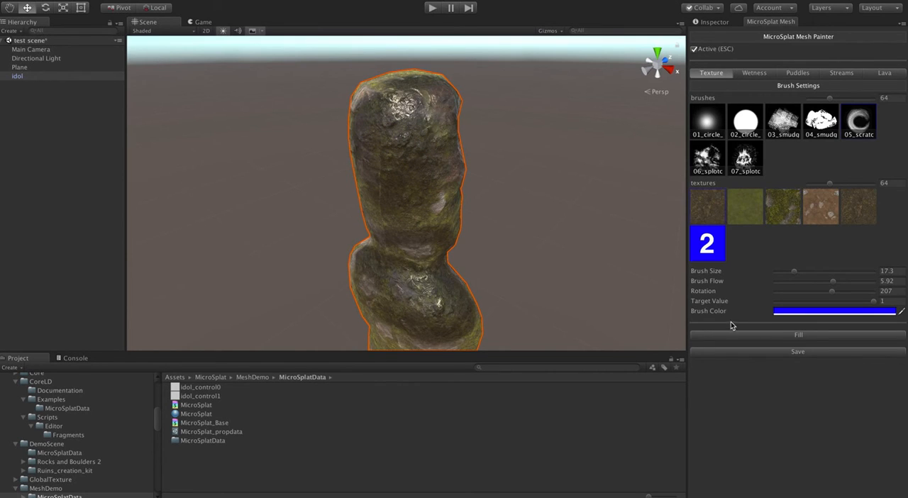
{"action": "left_click", "coordinate": [396, 235]}
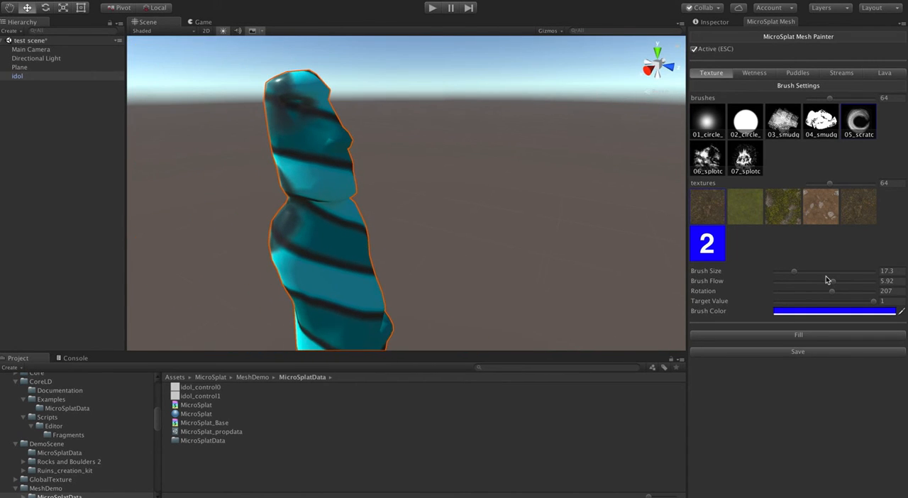
{"action": "left_click", "coordinate": [341, 248]}
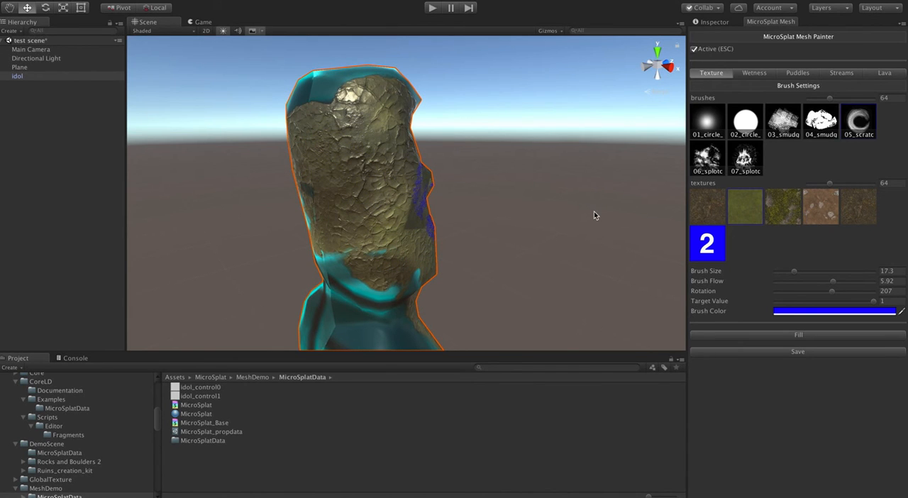
{"action": "left_click_drag", "start_coordinate": [595, 215], "coordinate": [460, 226]}
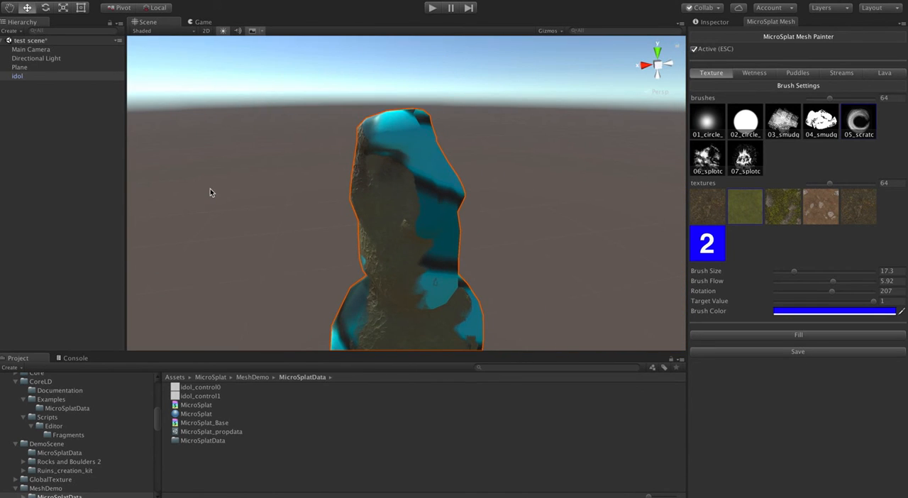
{"action": "mouse_move", "coordinate": [758, 116]}
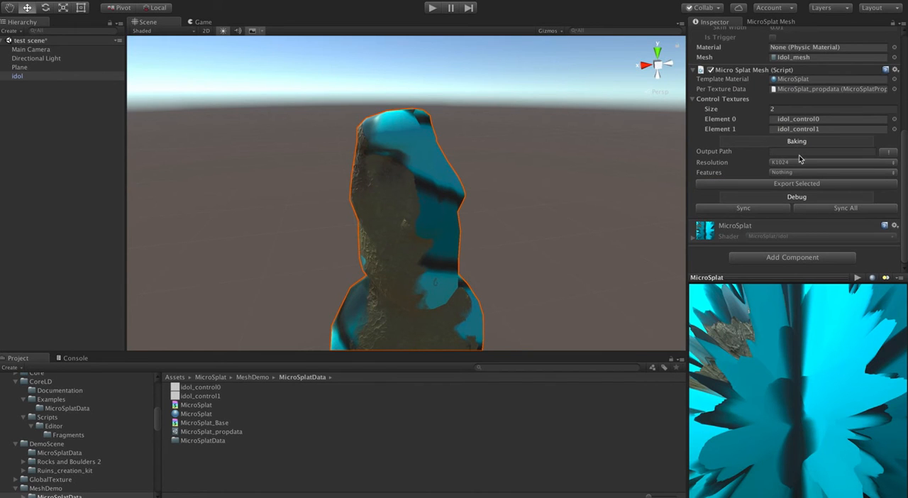
{"action": "mouse_move", "coordinate": [746, 258]}
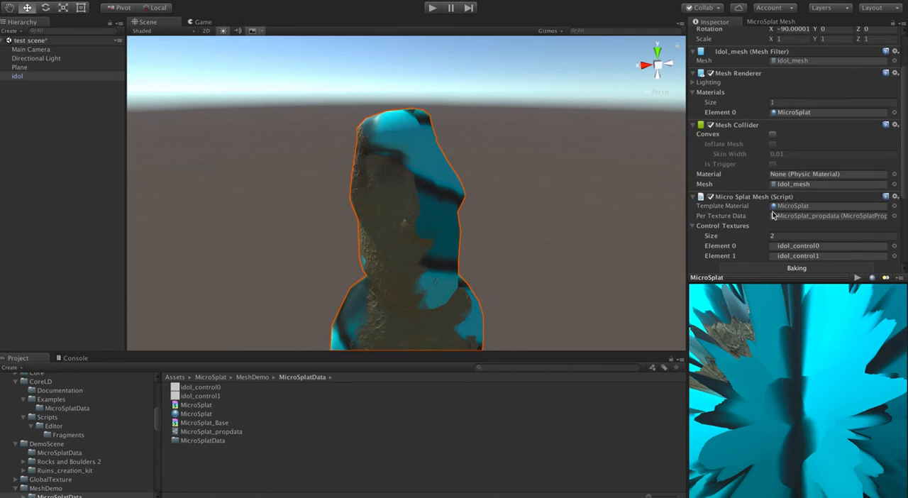
- Add MicroSplat_MeshOverlay as Element 1 of the idol's Mesh Renderer beside the MicroSplat material
{"action": "left_click", "coordinate": [196, 415]}
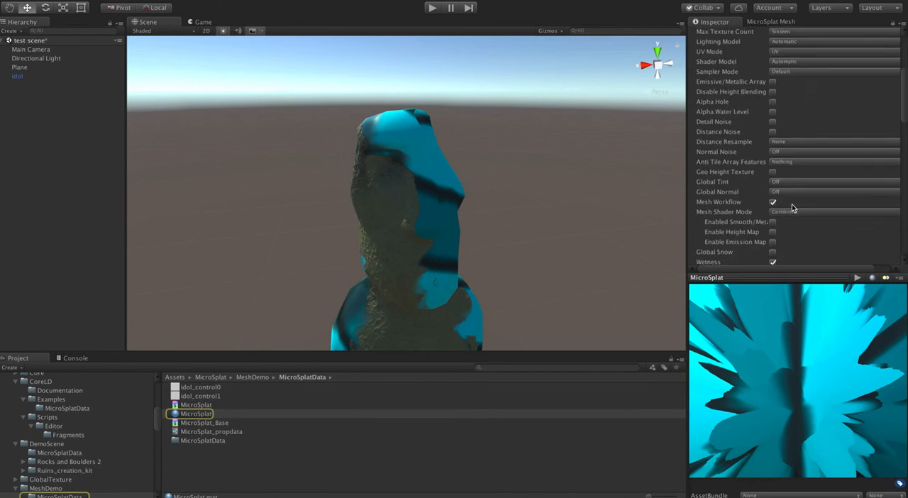
{"action": "scroll", "scroll_direction": "down", "scroll_amount": 3}
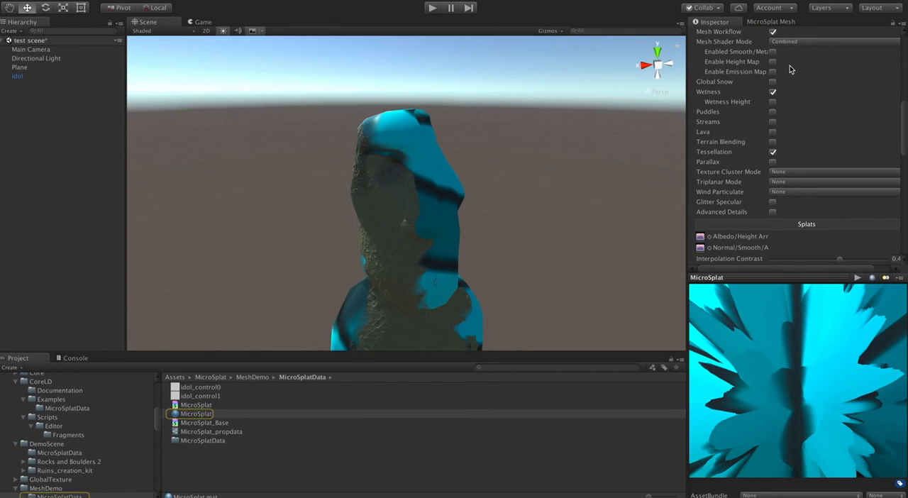
{"action": "left_click", "coordinate": [783, 39]}
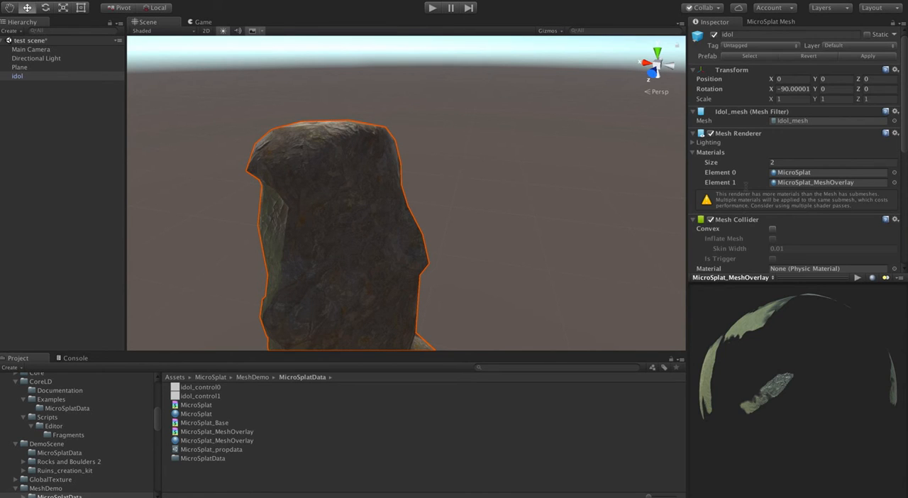
- Restore the original idol material as Element 0, keeping the overlay material above it
{"action": "scroll", "scroll_direction": "down", "scroll_amount": 3}
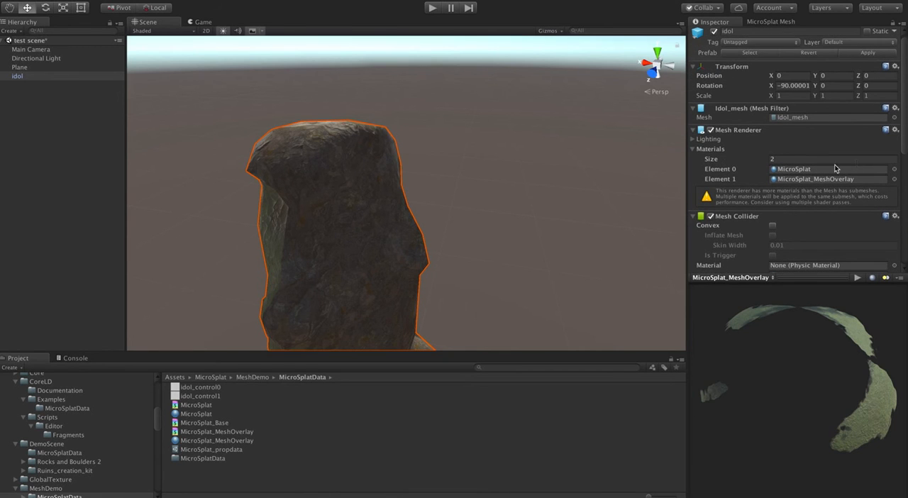
{"action": "left_click", "coordinate": [894, 169]}
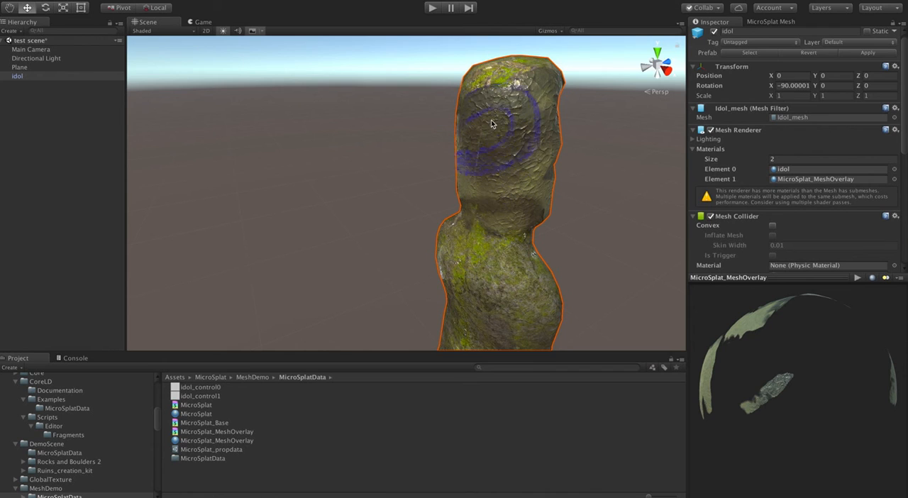
- Paint texture 2 moss across the idol's body, face and head through the overlay
{"action": "left_click", "coordinate": [772, 21]}
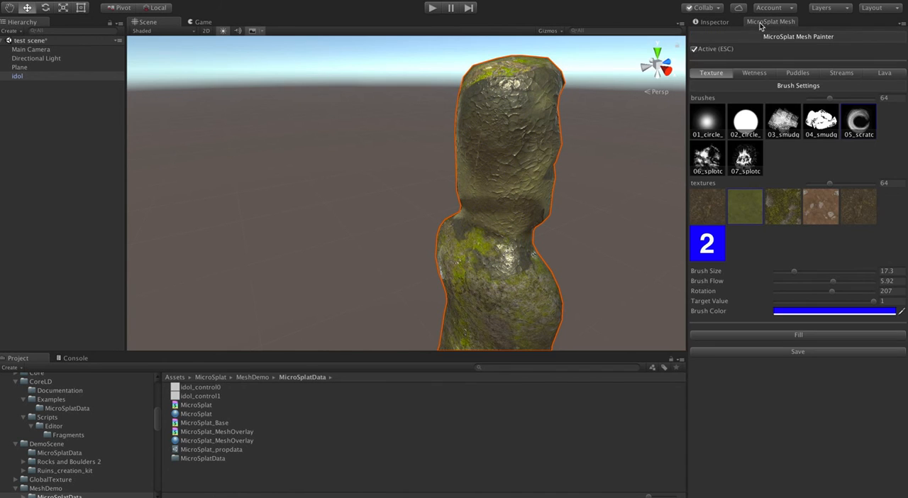
{"action": "left_click", "coordinate": [494, 153]}
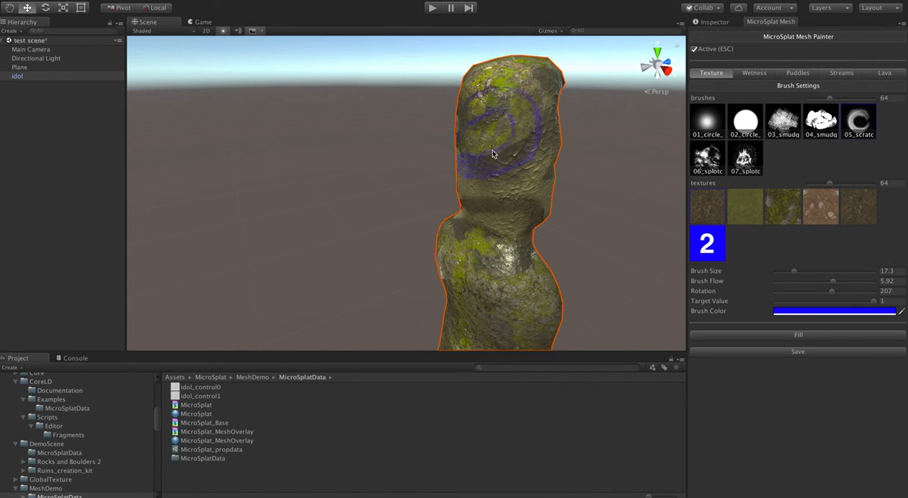
{"action": "left_click_drag", "start_coordinate": [493, 154], "coordinate": [499, 305]}
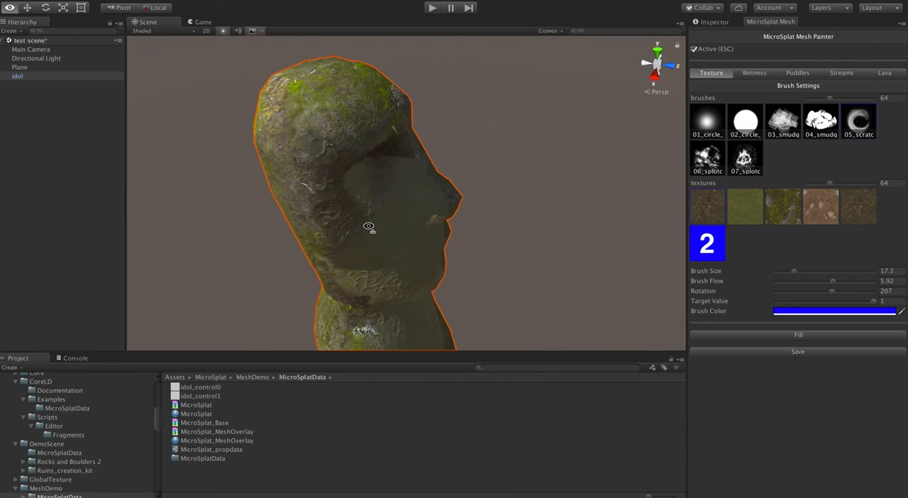
{"action": "left_click_drag", "start_coordinate": [368, 226], "coordinate": [599, 200]}
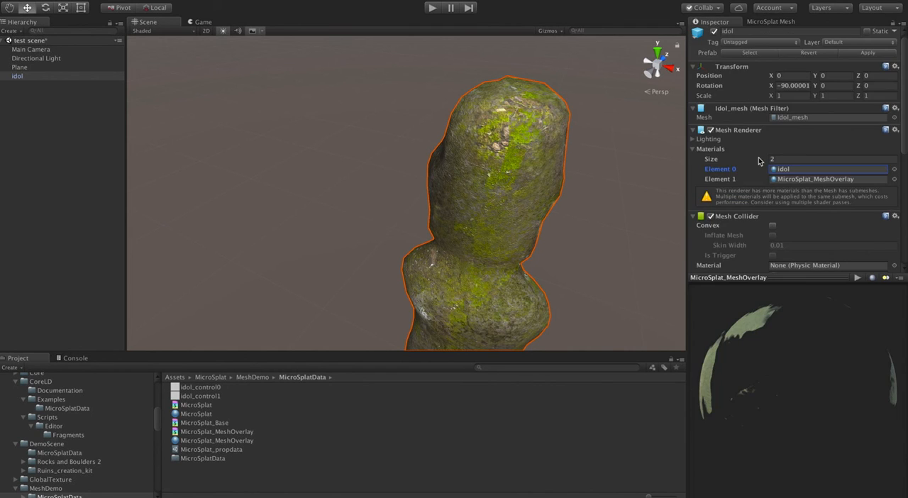
- Review the idol's MicroSplat template material Shader Generator features, including mesh workflow and wetness
{"action": "left_click", "coordinate": [771, 21]}
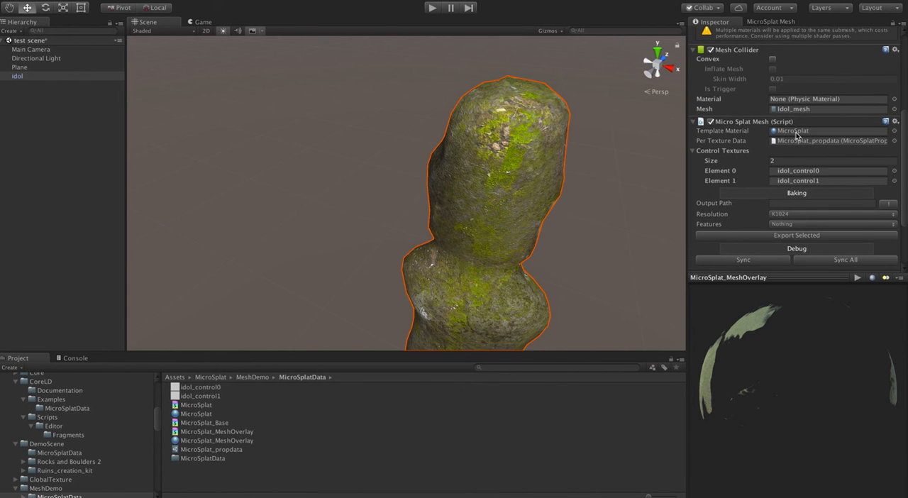
{"action": "left_click", "coordinate": [195, 414]}
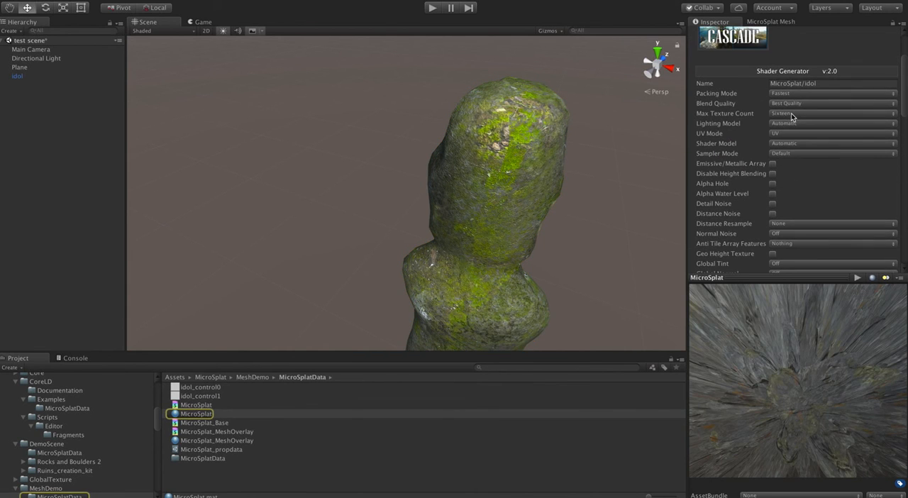
{"action": "mouse_move", "coordinate": [717, 73]}
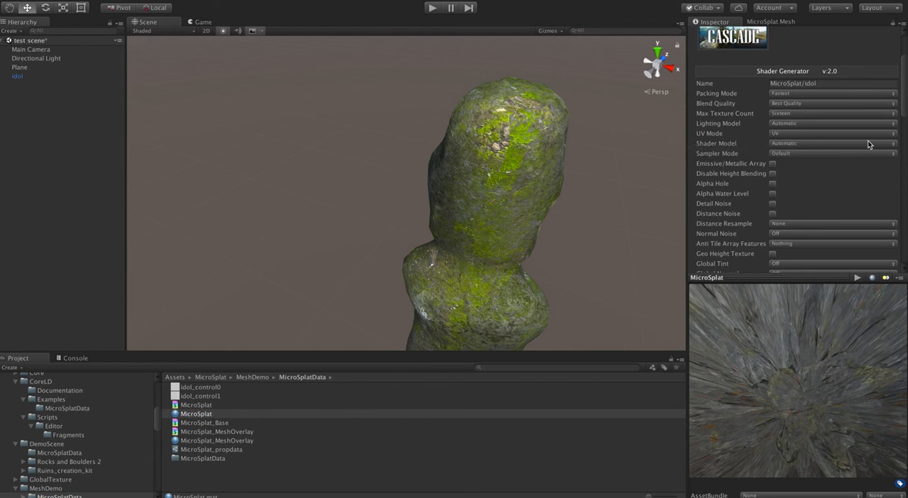
{"action": "scroll", "scroll_direction": "down", "scroll_amount": 3}
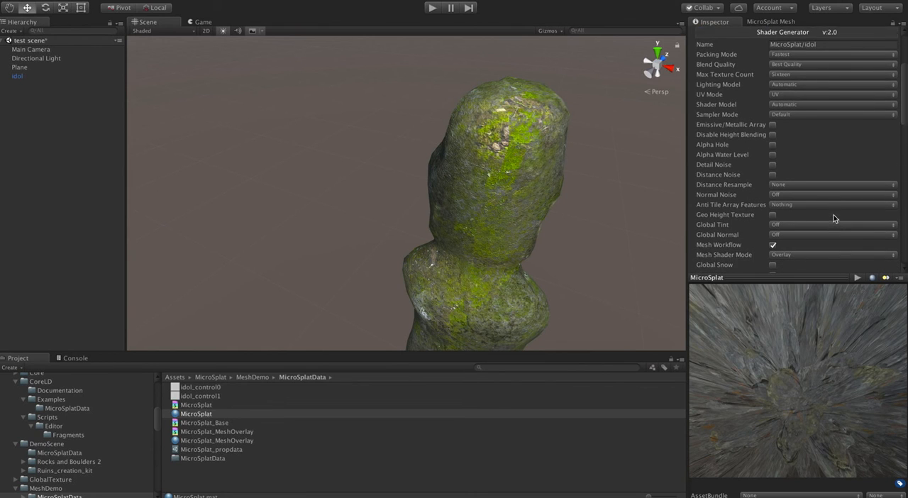
{"action": "scroll", "scroll_direction": "down", "scroll_amount": 3}
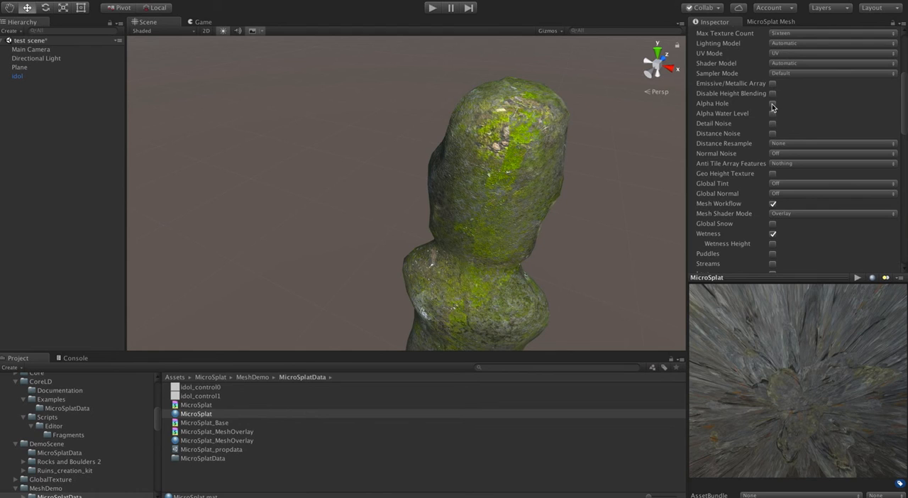
{"action": "mouse_move", "coordinate": [763, 148]}
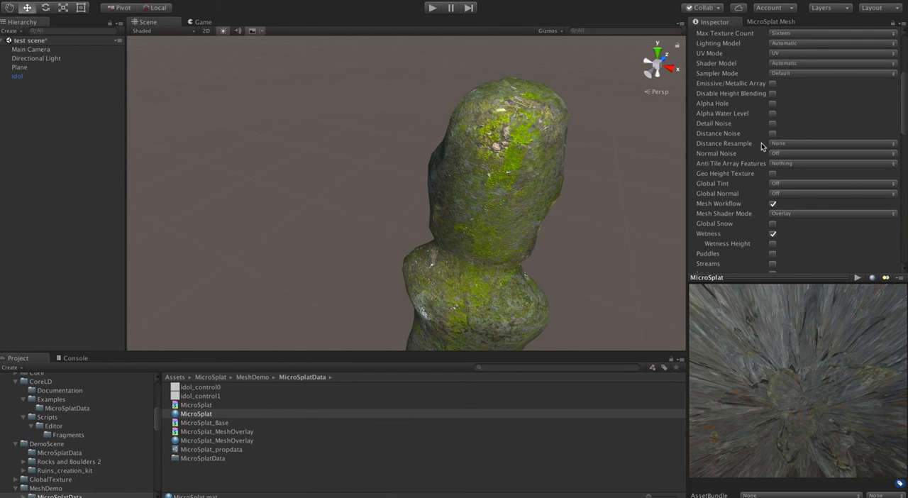
{"action": "mouse_move", "coordinate": [754, 221]}
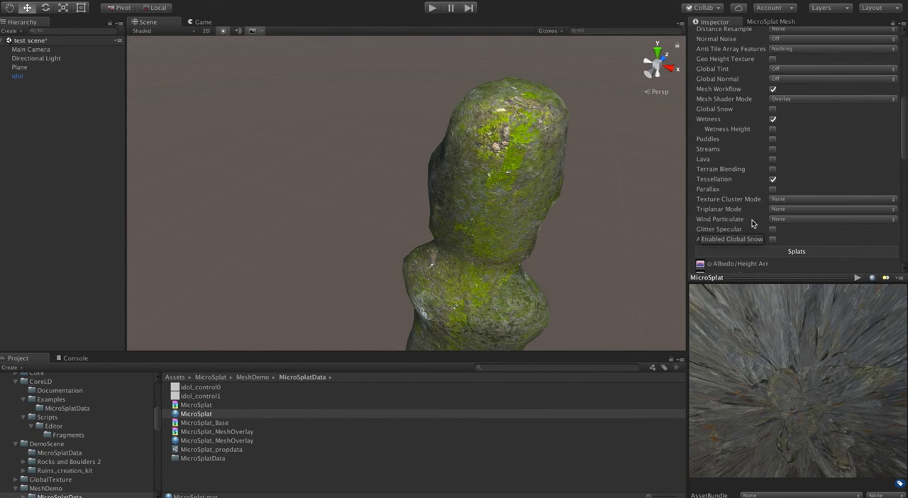
{"action": "mouse_move", "coordinate": [707, 188]}
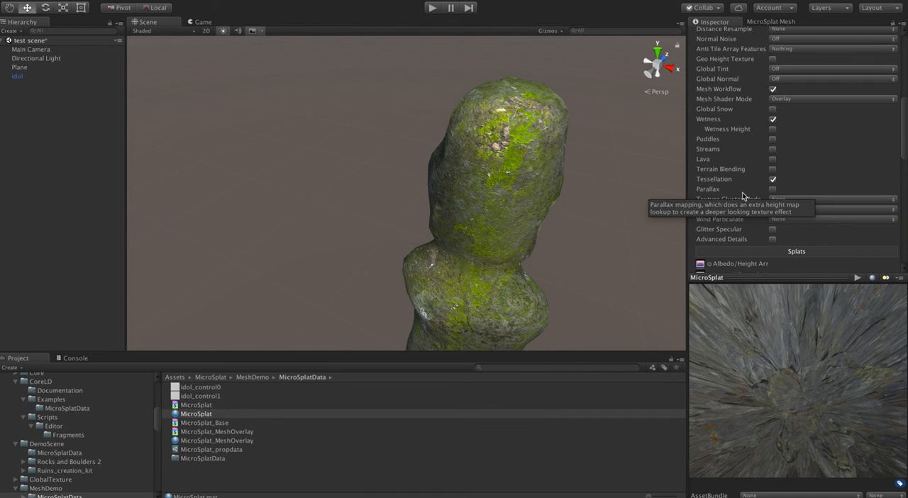
{"action": "mouse_move", "coordinate": [856, 153]}
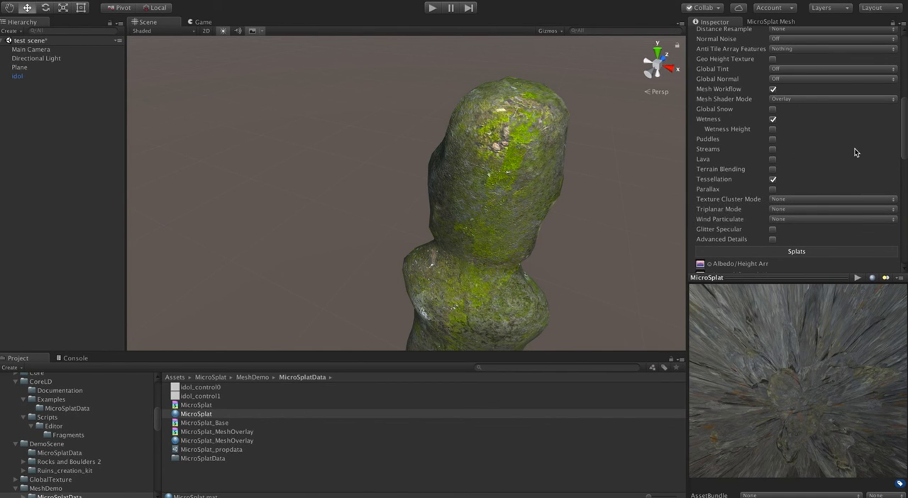
{"action": "mouse_move", "coordinate": [806, 216]}
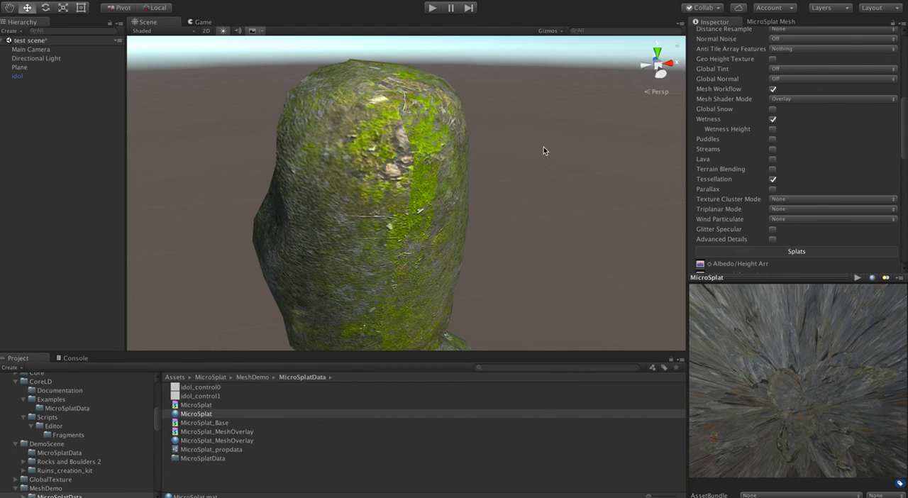
{"action": "mouse_move", "coordinate": [840, 91]}
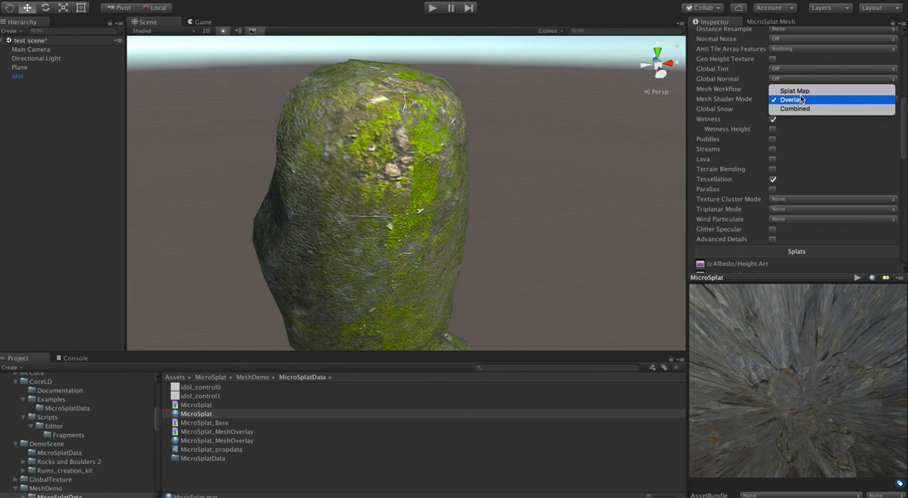
- Switch the Mesh Shader Mode from Overlay to Splat Map and inspect the recompiled mossy rock idol
{"action": "left_click", "coordinate": [791, 99]}
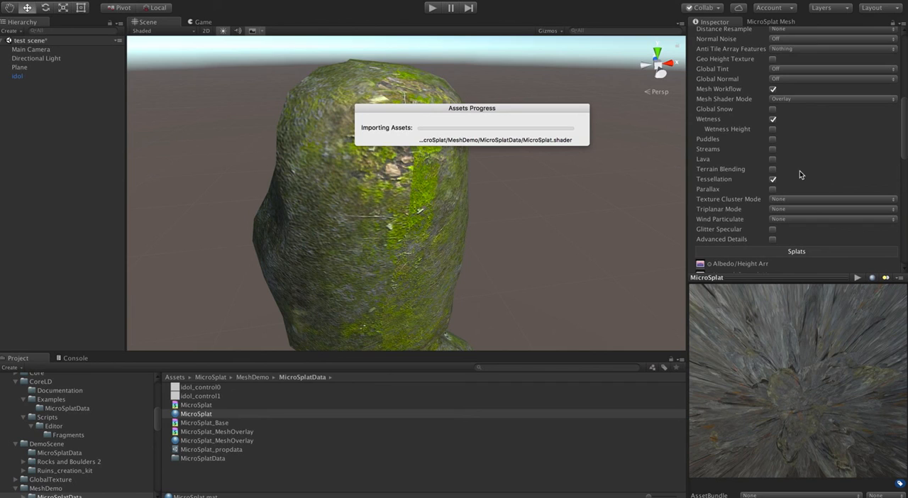
{"action": "left_click", "coordinate": [830, 99]}
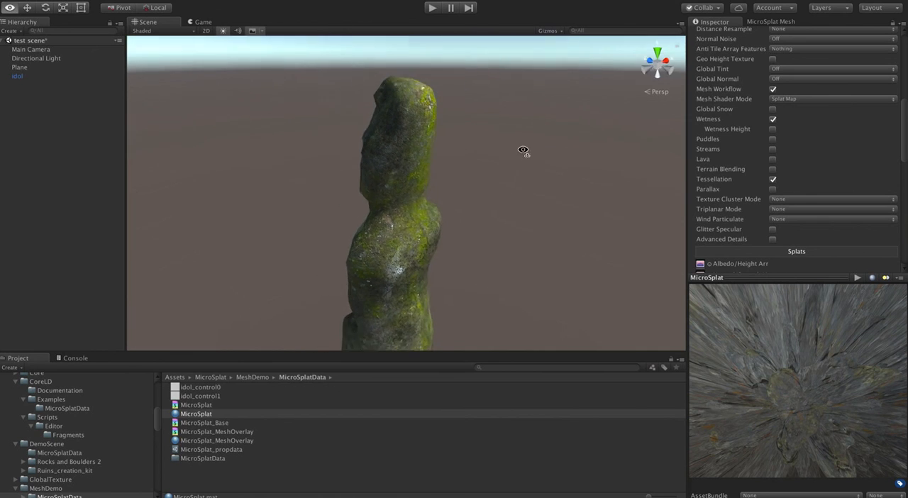
{"action": "left_click_drag", "start_coordinate": [523, 150], "coordinate": [219, 152]}
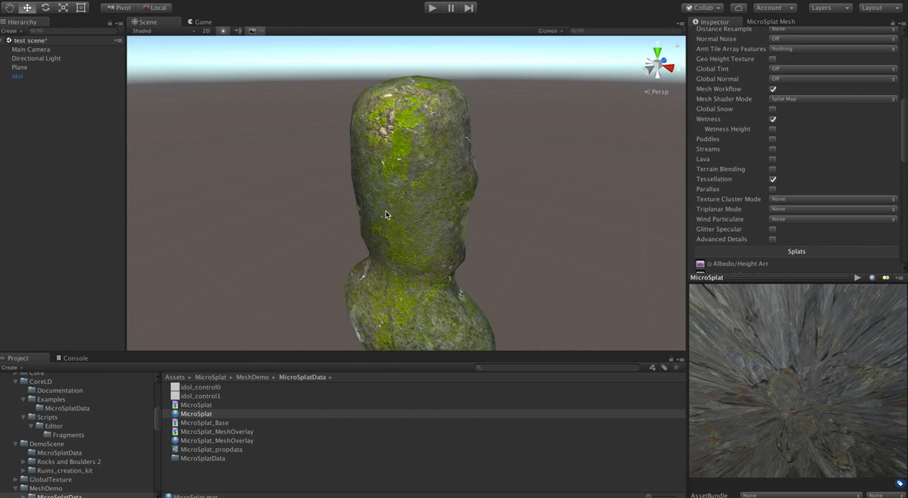
{"action": "mouse_move", "coordinate": [404, 173]}
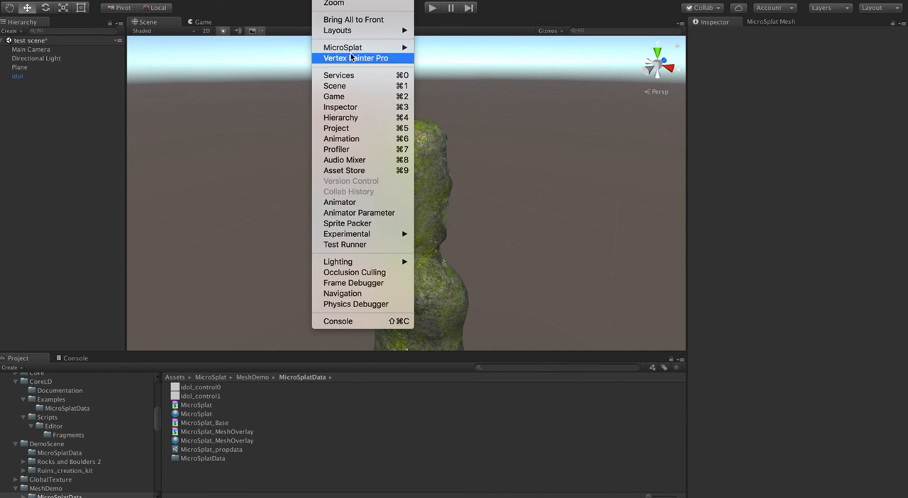
{"action": "mouse_move", "coordinate": [344, 47]}
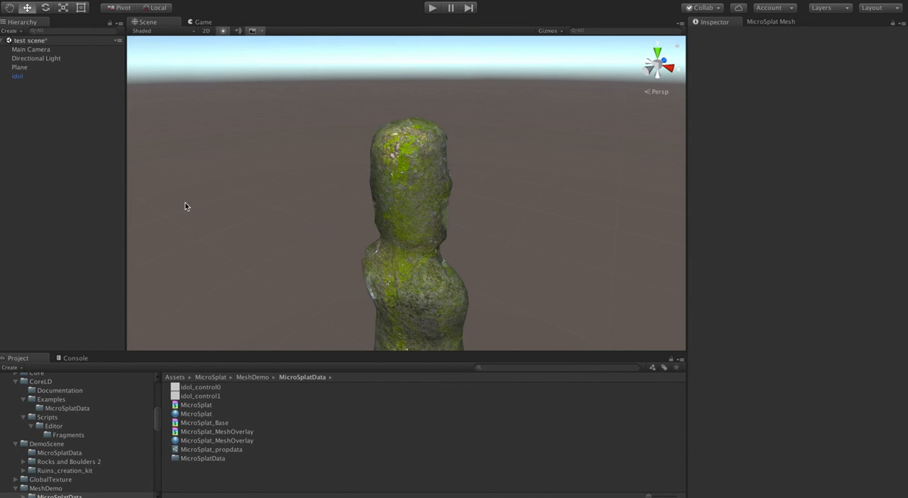
{"action": "mouse_move", "coordinate": [468, 235]}
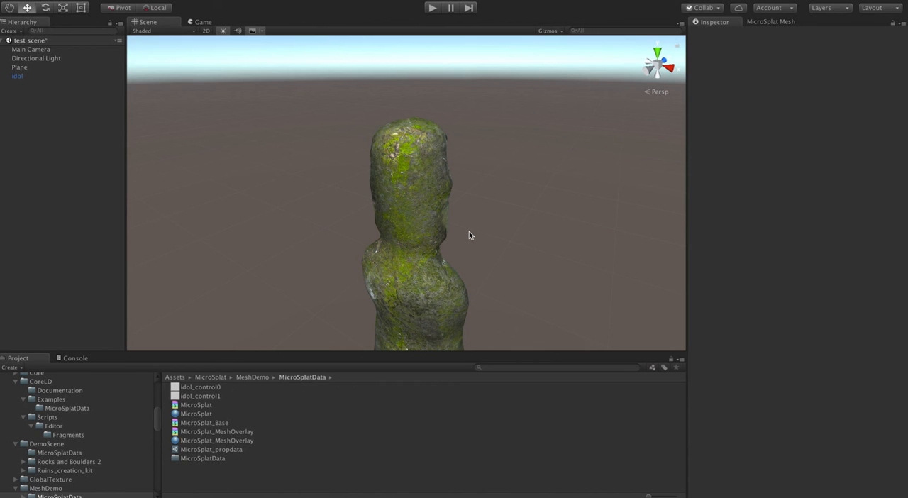
{"action": "left_click_drag", "start_coordinate": [468, 236], "coordinate": [423, 258]}
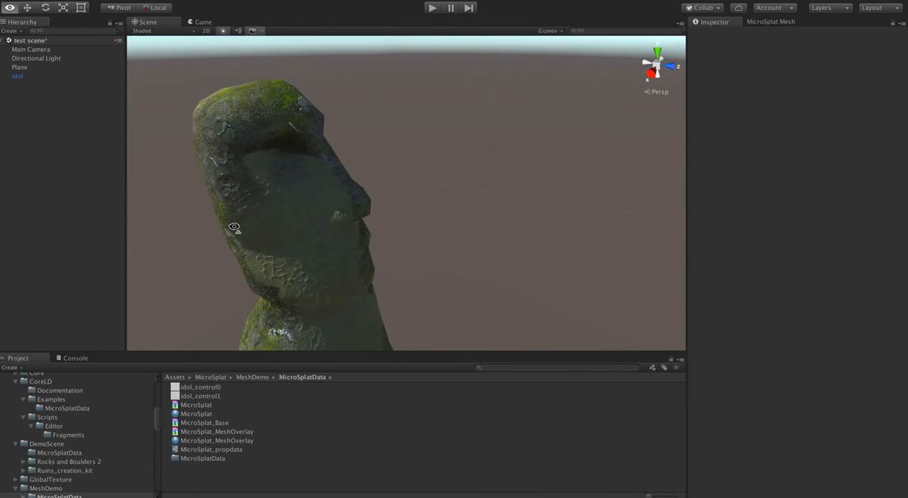
{"action": "left_click_drag", "start_coordinate": [234, 227], "coordinate": [382, 140]}
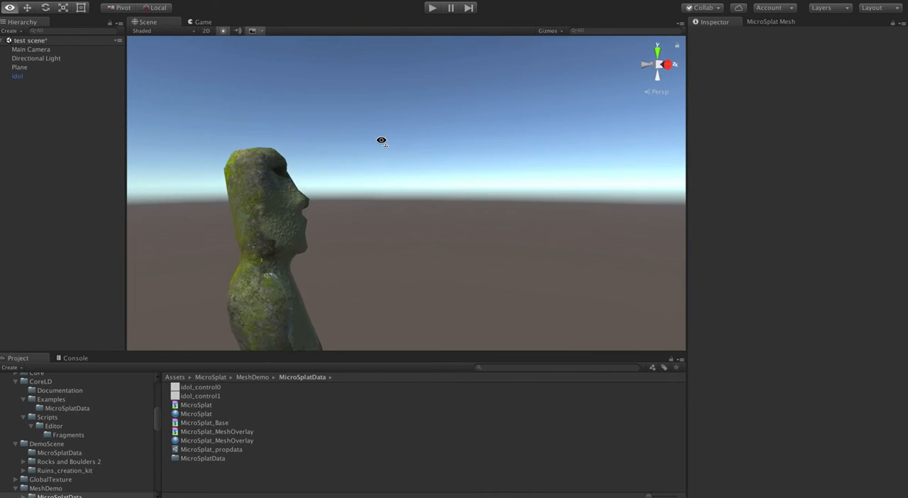
{"action": "scroll", "scroll_direction": "down", "scroll_amount": 3}
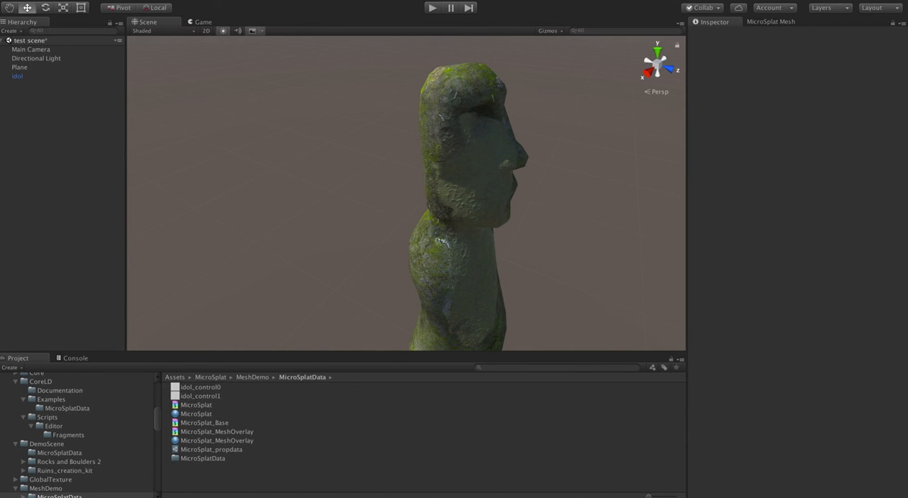
{"action": "mouse_move", "coordinate": [321, 164]}
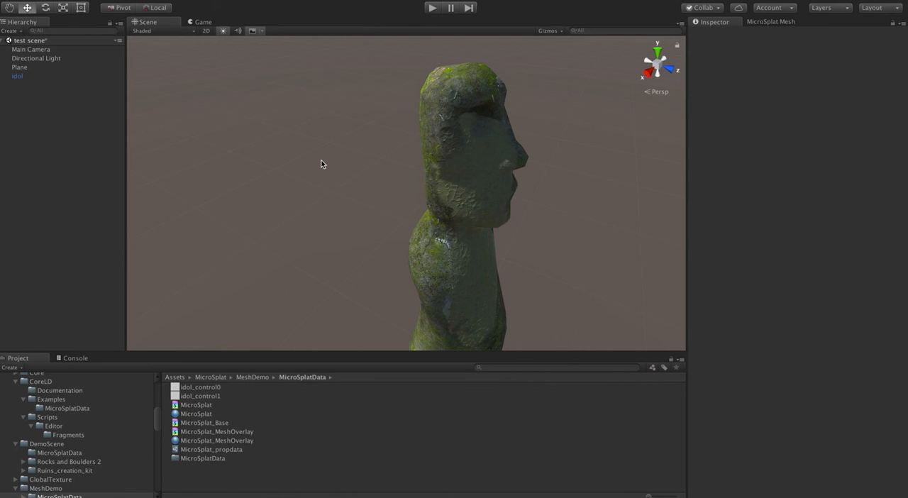
{"action": "mouse_move", "coordinate": [499, 212]}
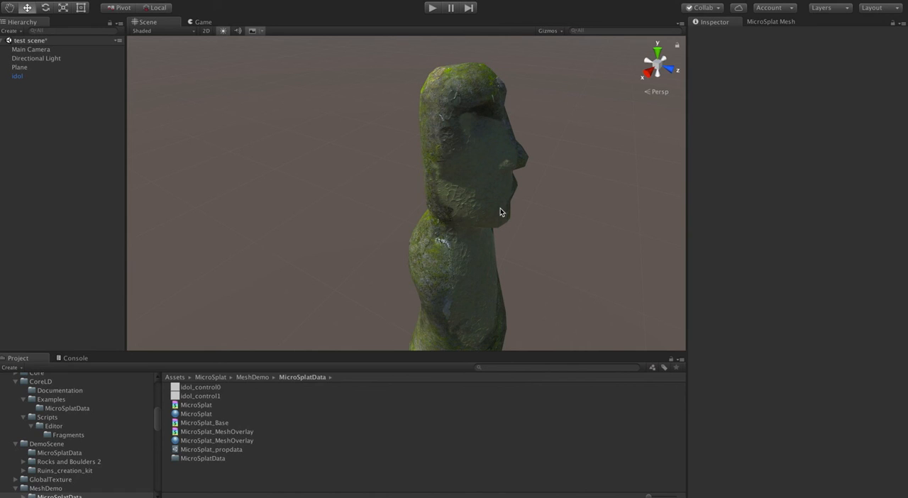
{"action": "mouse_move", "coordinate": [346, 119]}
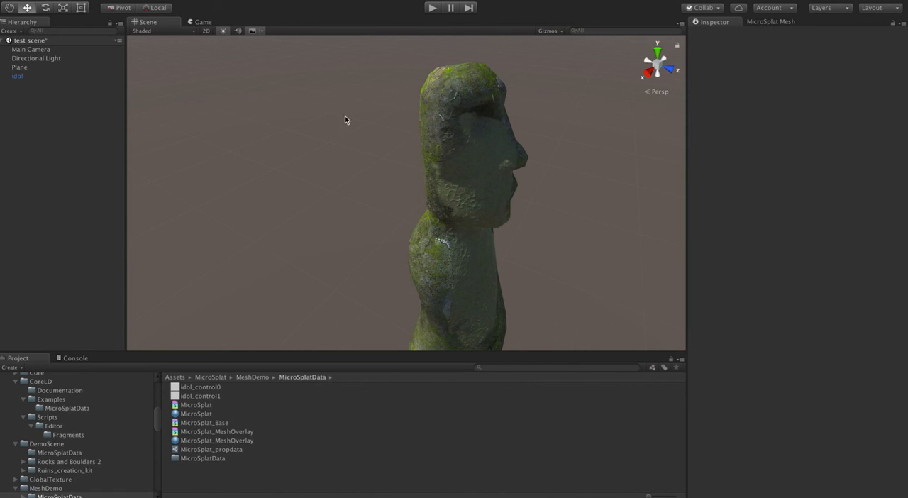